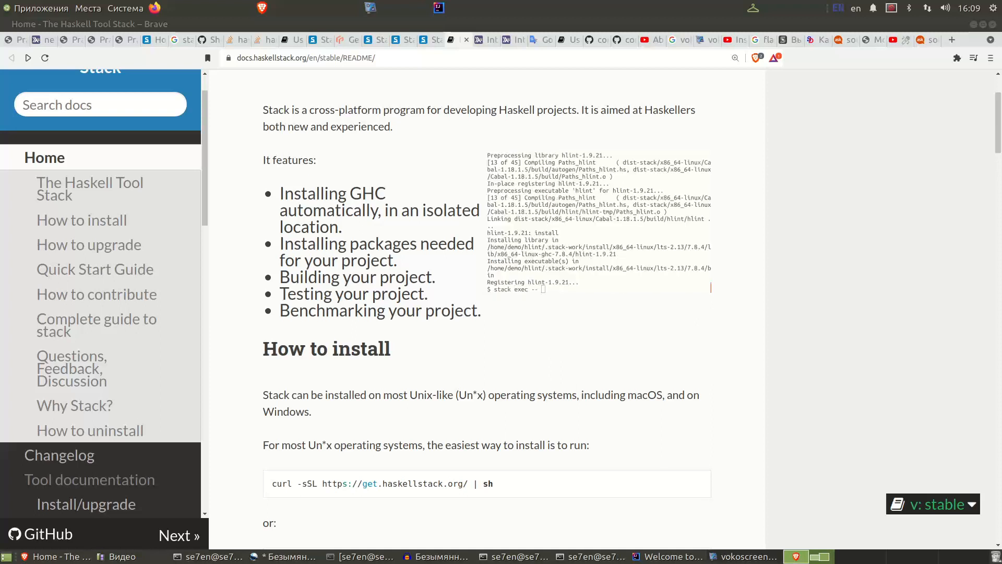
- Check the installed hlint version with hlint --version
{"action": "type", "text": "hlint --version"}
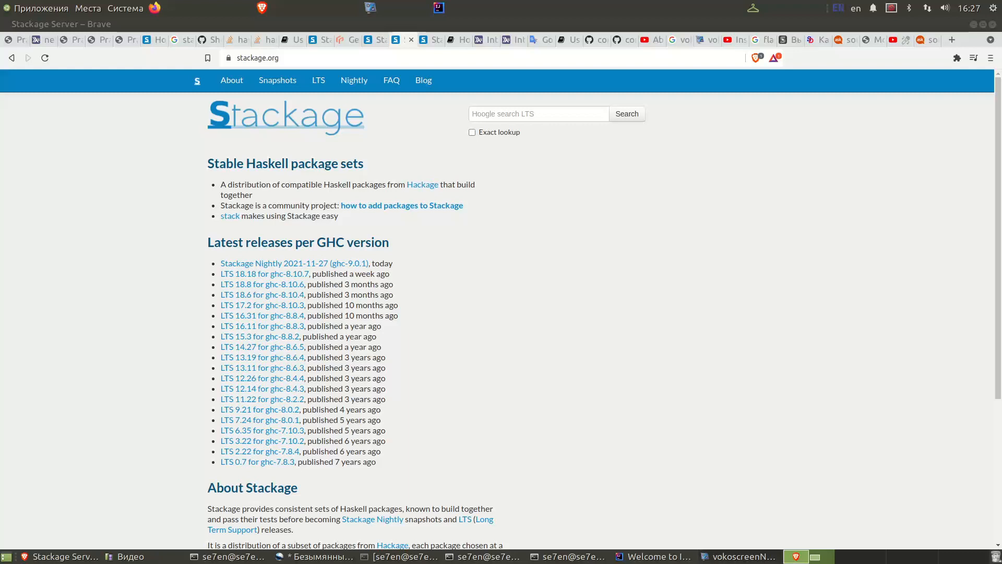
{"action": "mouse_move", "coordinate": [435, 307]}
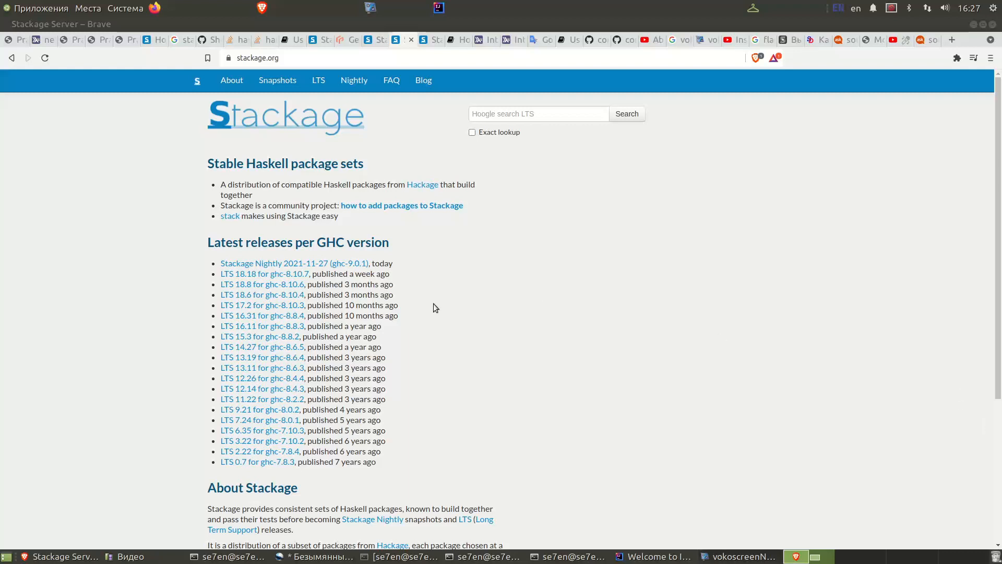
{"action": "mouse_move", "coordinate": [539, 311]}
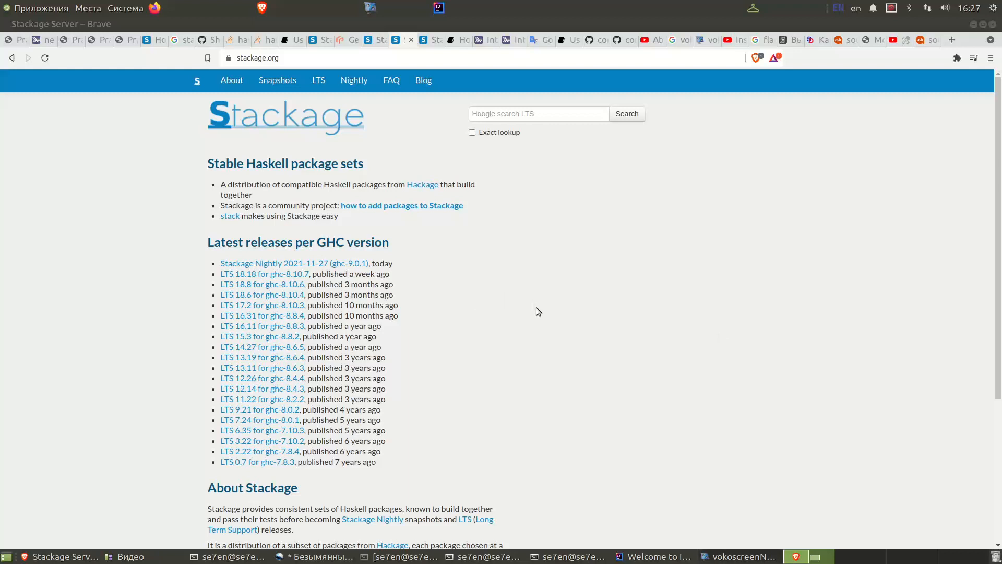
{"action": "mouse_move", "coordinate": [515, 316]}
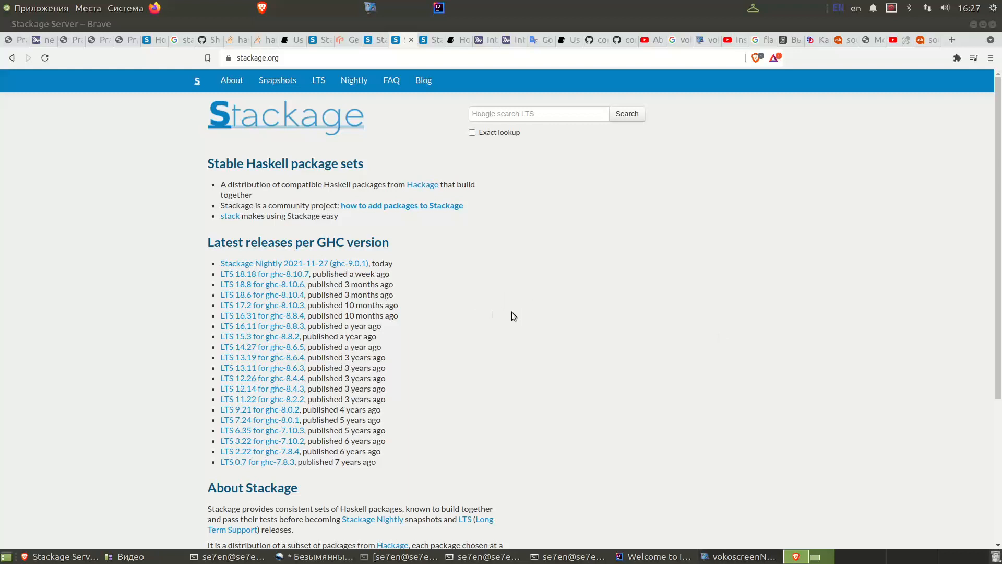
{"action": "mouse_move", "coordinate": [987, 326]}
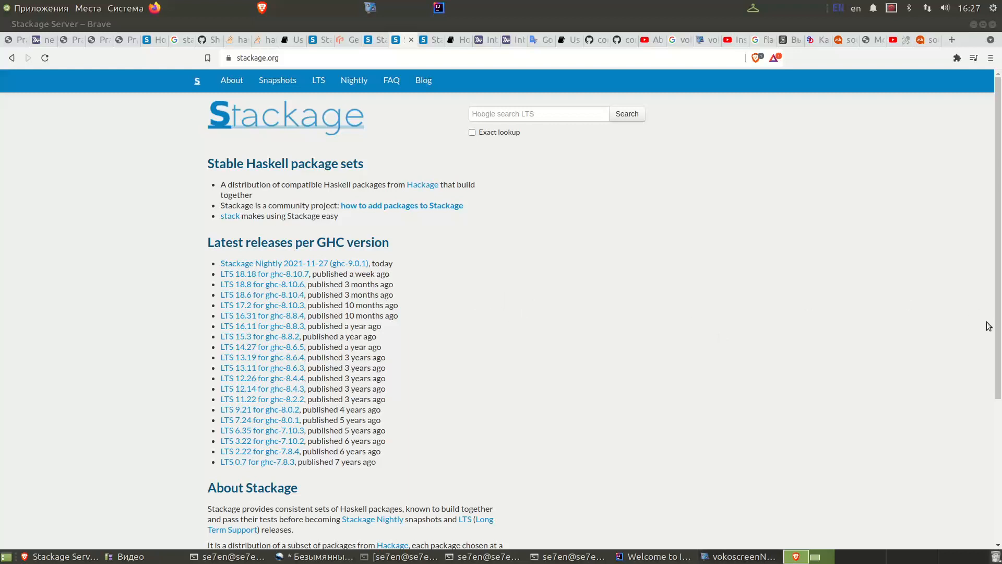
{"action": "mouse_move", "coordinate": [820, 434]}
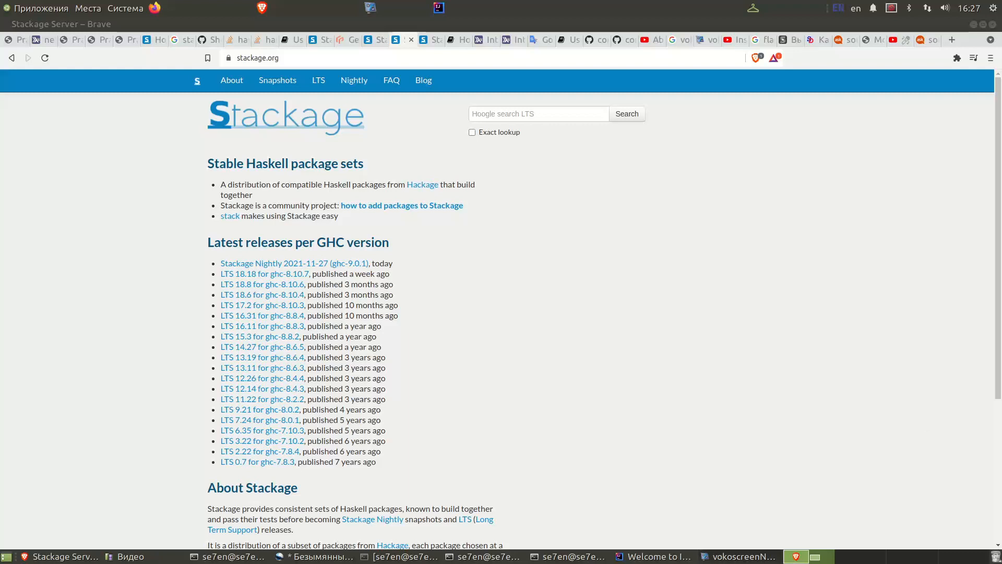
{"action": "mouse_move", "coordinate": [559, 369]}
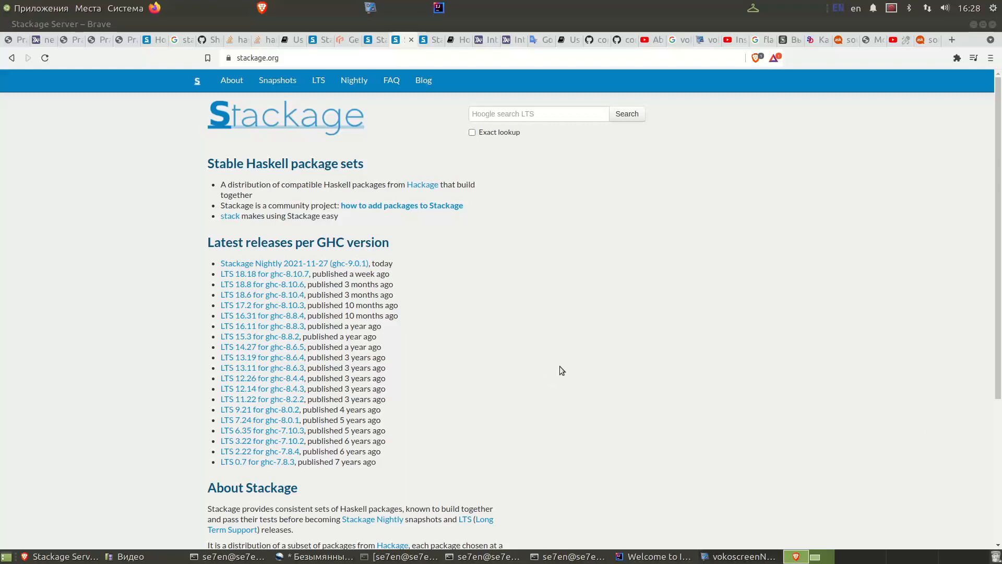
{"action": "mouse_move", "coordinate": [272, 97]}
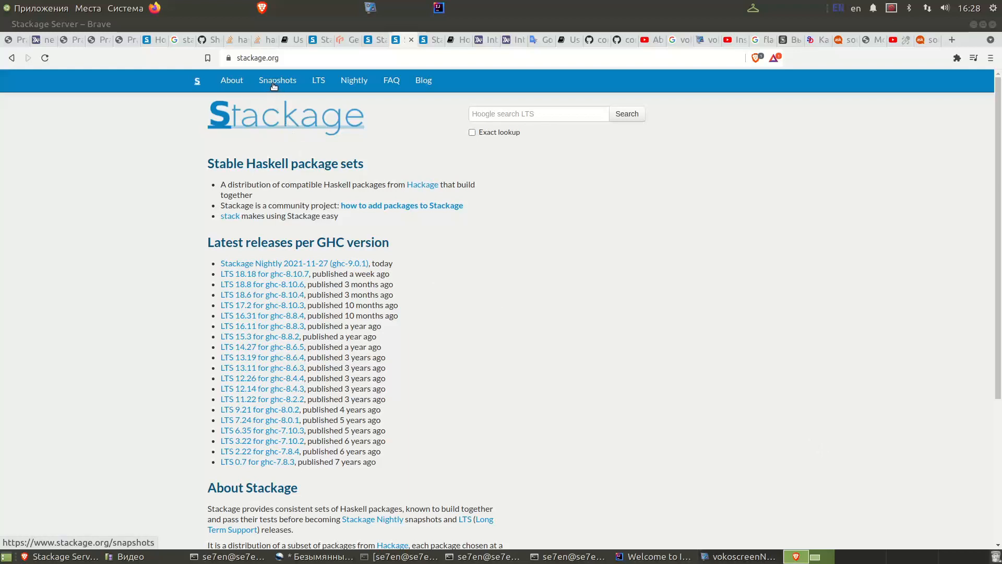
{"action": "left_click", "coordinate": [277, 79]}
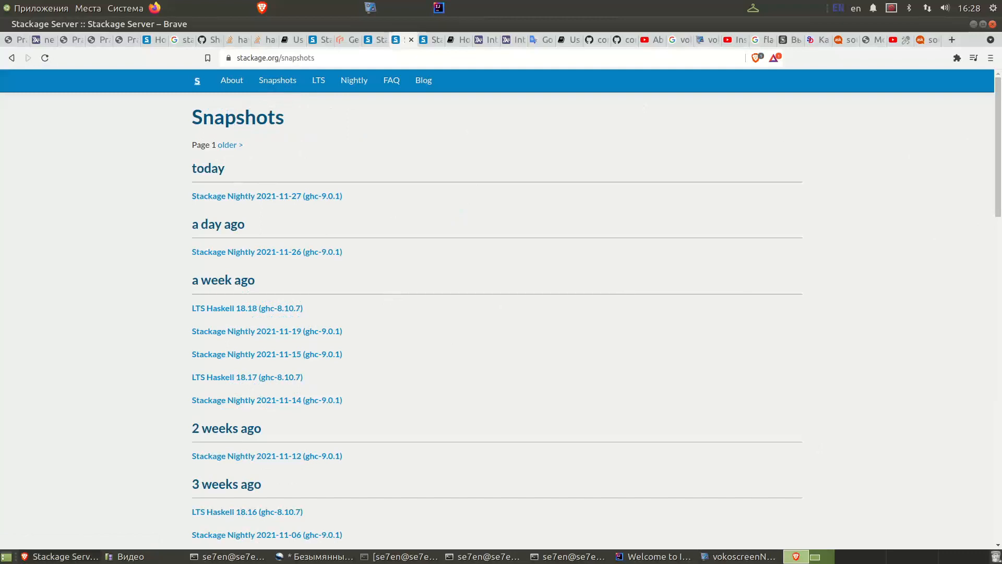
{"action": "scroll", "scroll_direction": "down", "scroll_amount": 3}
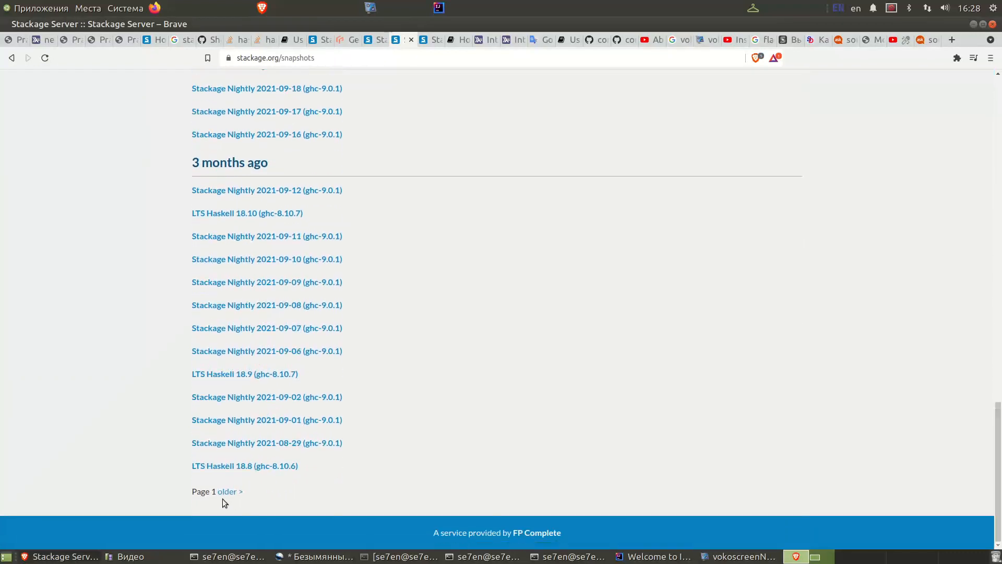
{"action": "mouse_move", "coordinate": [998, 483]}
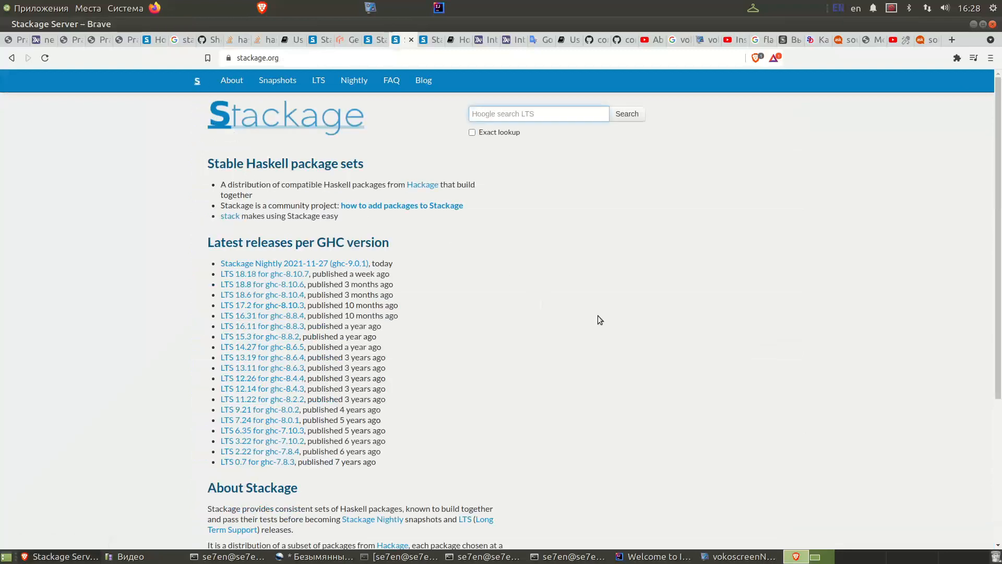
{"action": "mouse_move", "coordinate": [288, 263]}
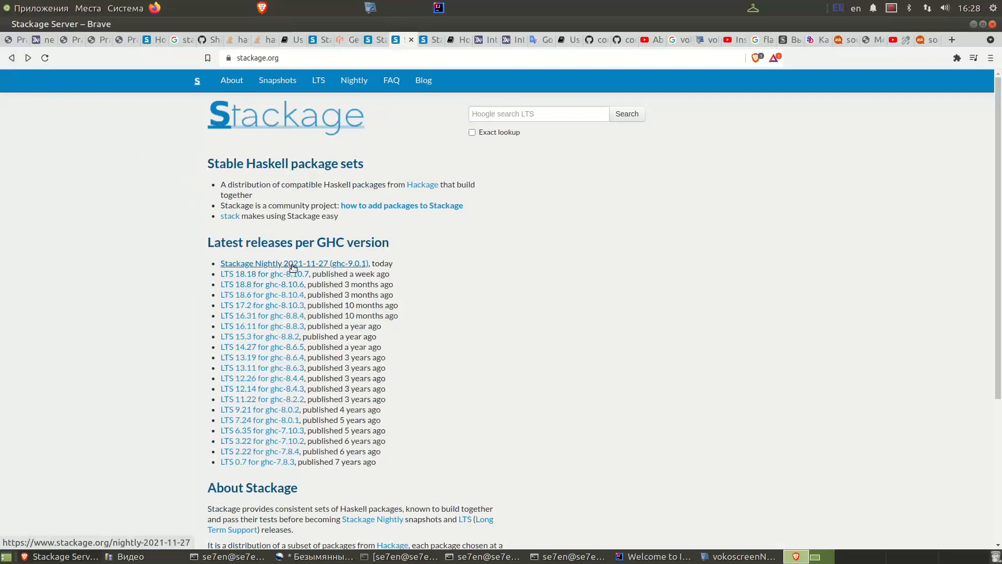
- Go to the Stackage Nightly 2021-11-27 snapshot and copy its resolver name
{"action": "left_click", "coordinate": [277, 263]}
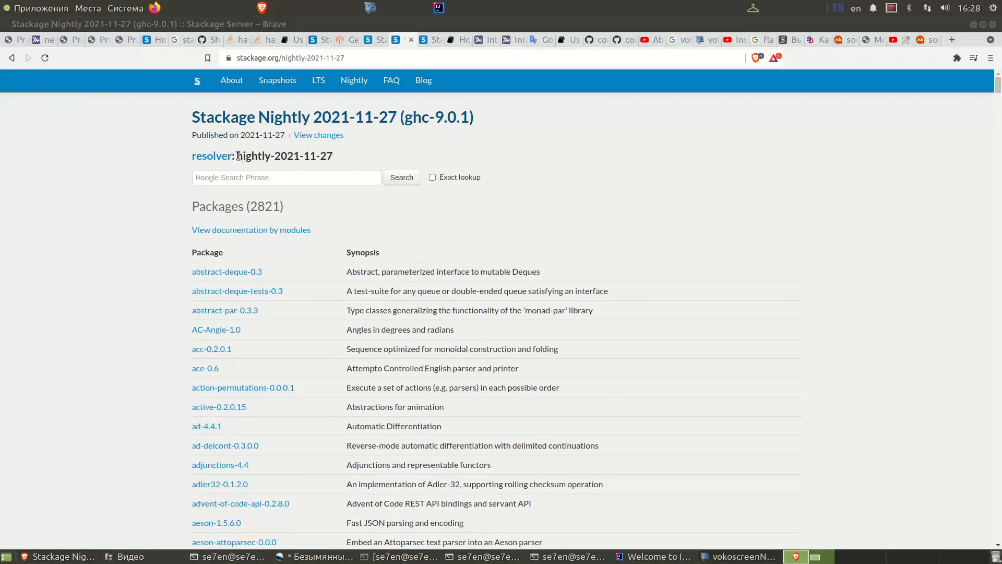
{"action": "right_click", "coordinate": [283, 155]}
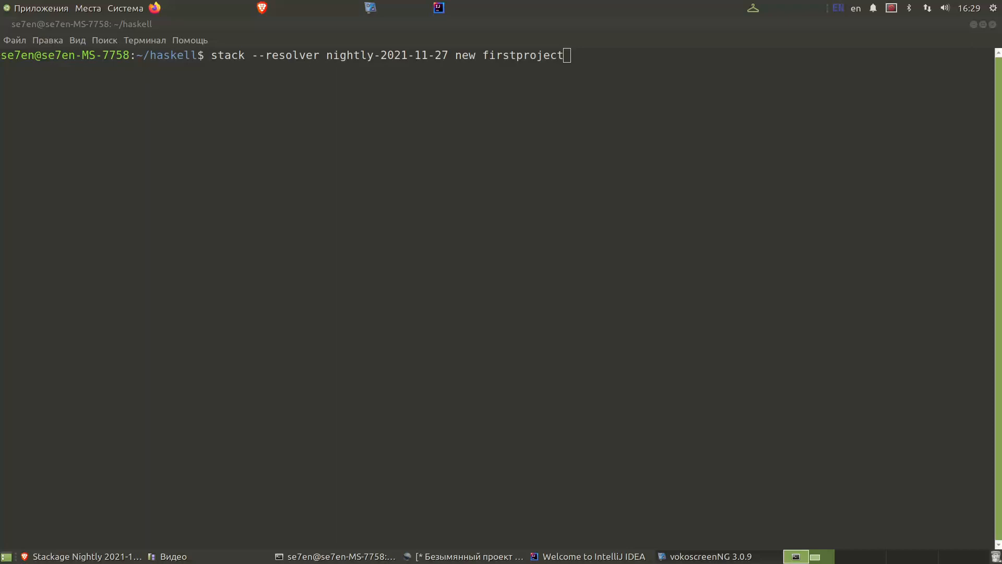
{"action": "mouse_move", "coordinate": [151, 68]}
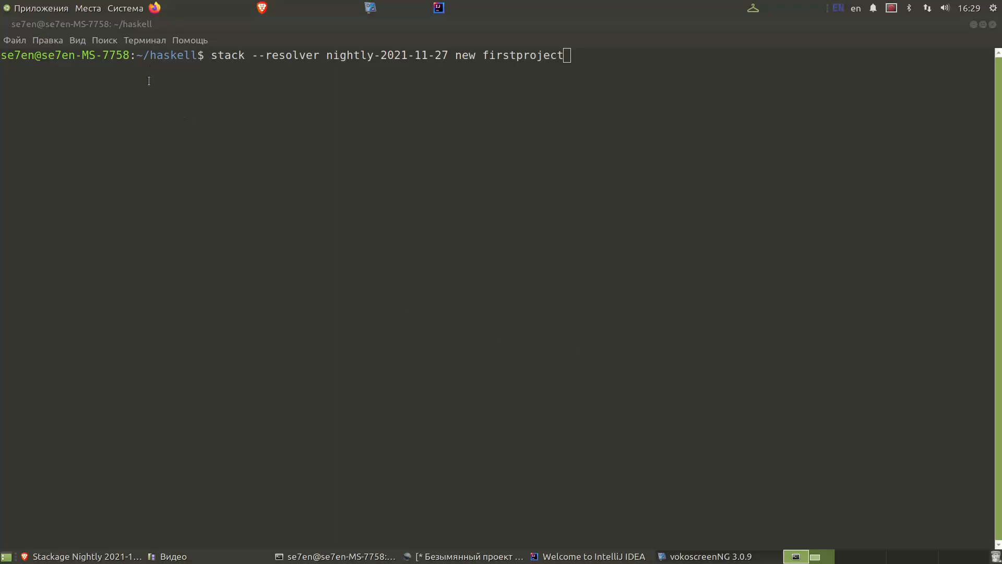
{"action": "mouse_move", "coordinate": [309, 72]}
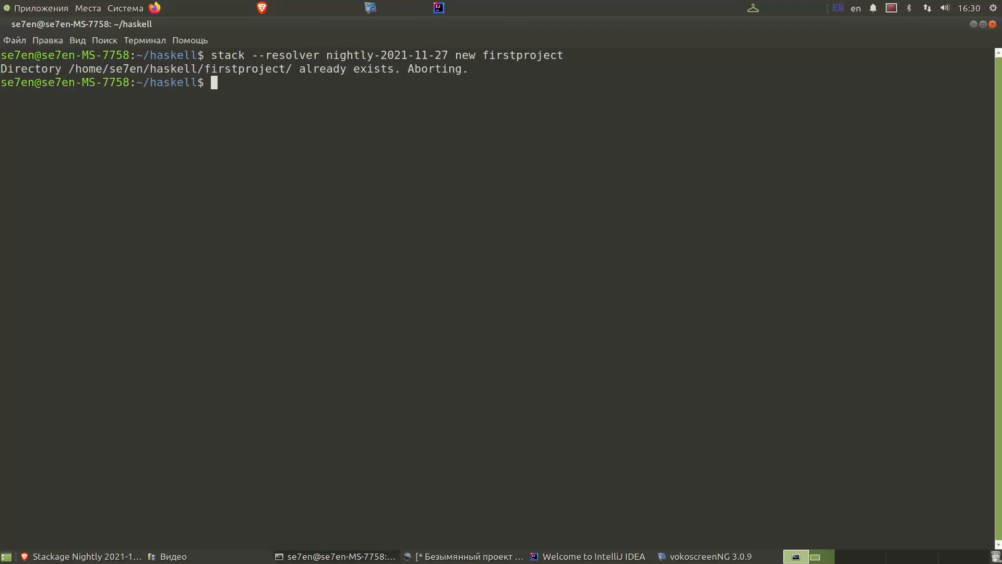
- Remove the old firstproject folder, recreate it with resolver nightly-2021-11-27, and cd into firstproject/
{"action": "type", "text": "rm"}
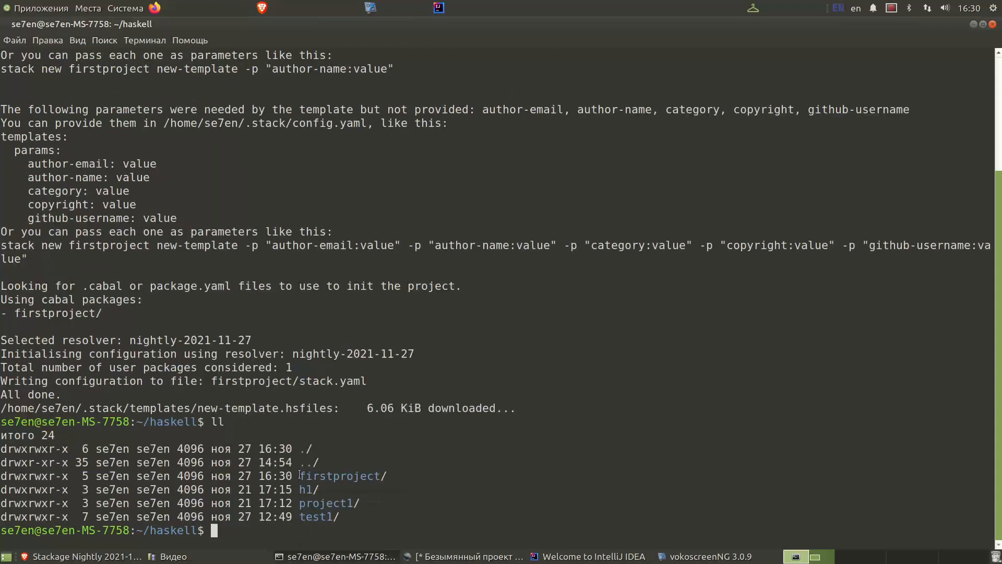
{"action": "double_click", "coordinate": [340, 476]}
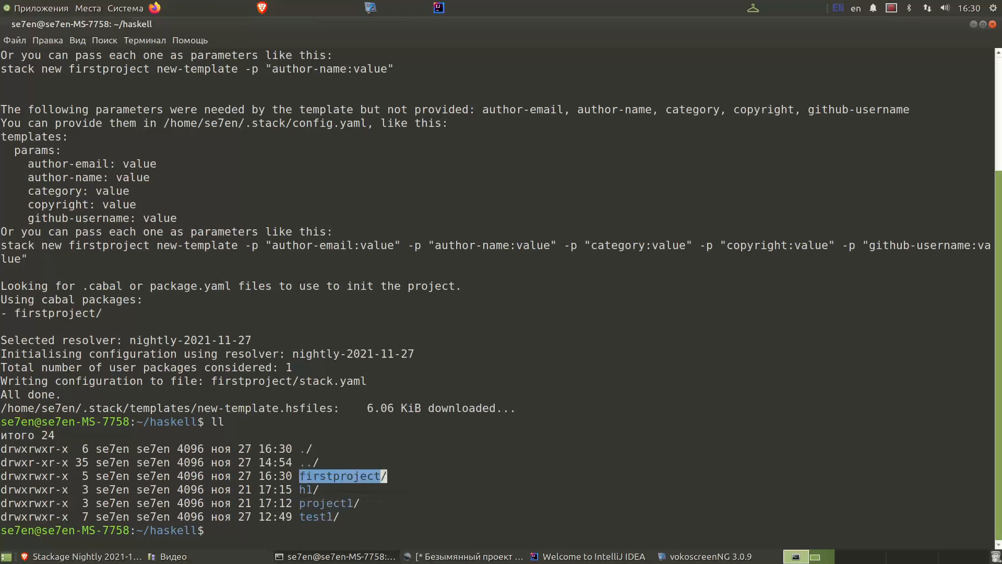
{"action": "type", "text": "cd"}
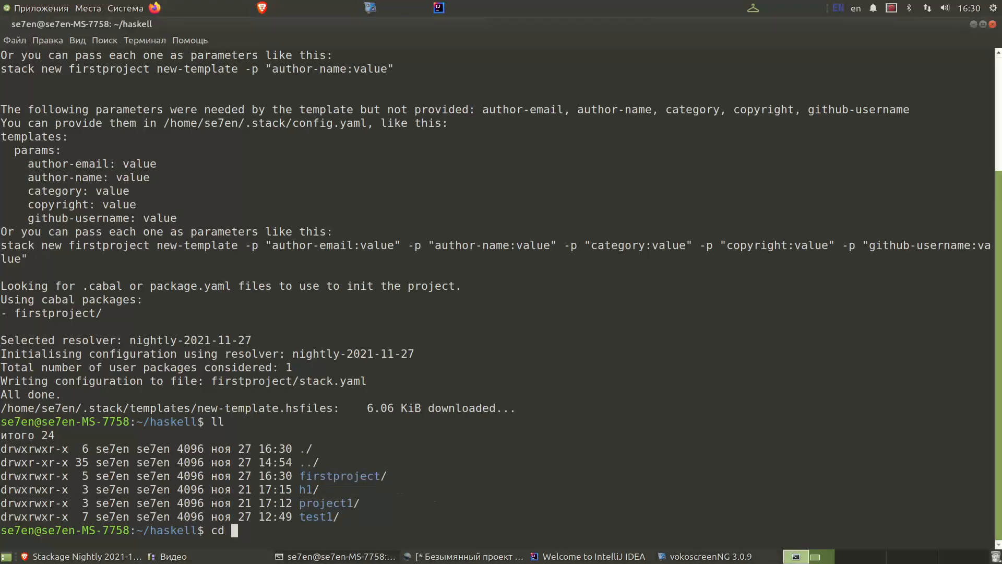
{"action": "type", "text": "firstproject/"}
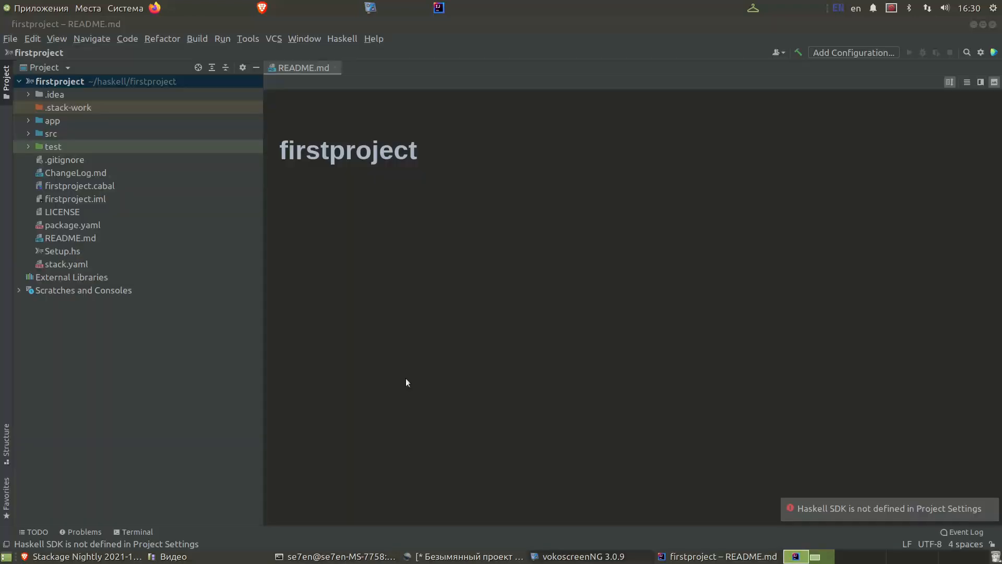
{"action": "mouse_move", "coordinate": [329, 347]}
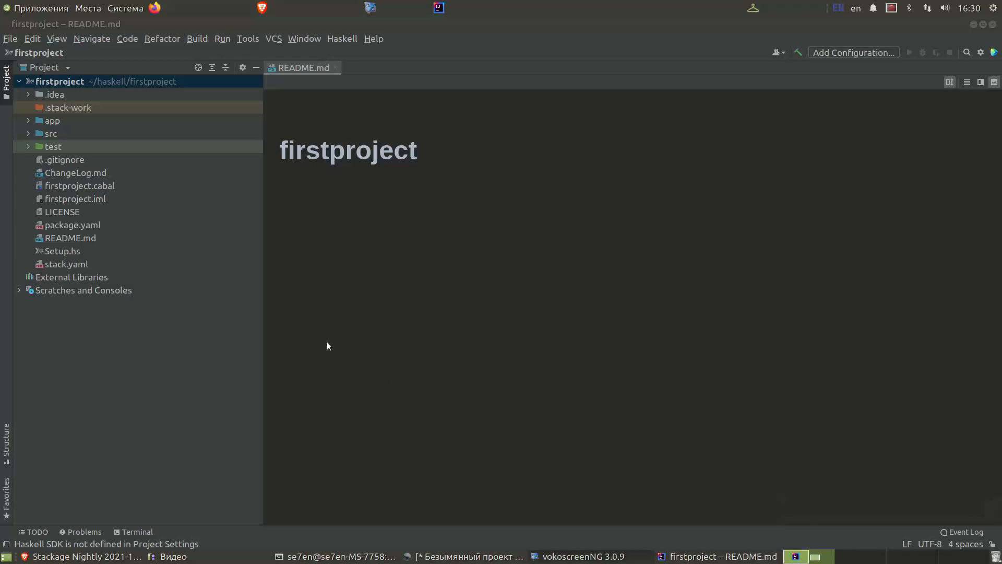
{"action": "mouse_move", "coordinate": [92, 115]}
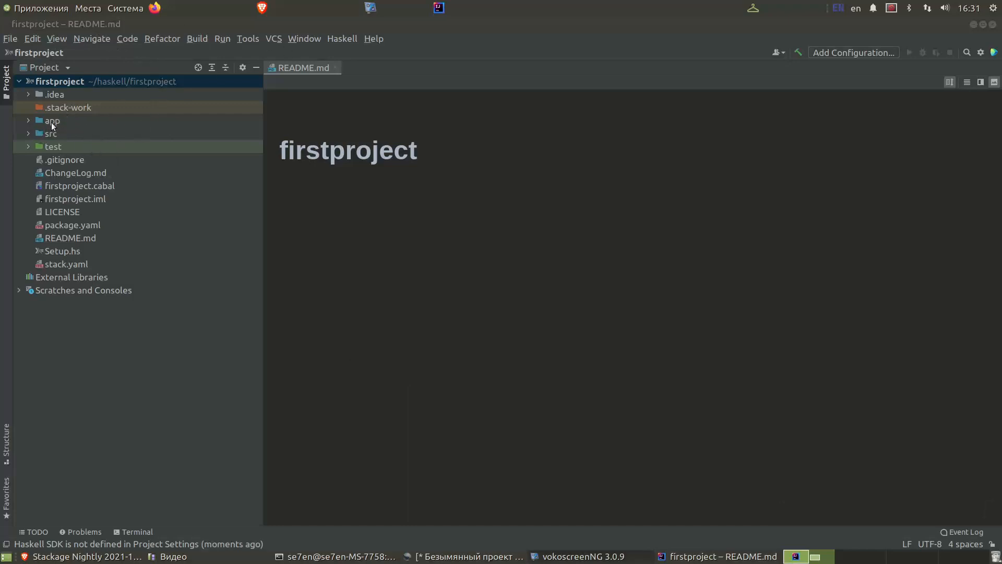
- Expand the app and src folders and bring up app/Main.hs in the editor
{"action": "left_click", "coordinate": [51, 120]}
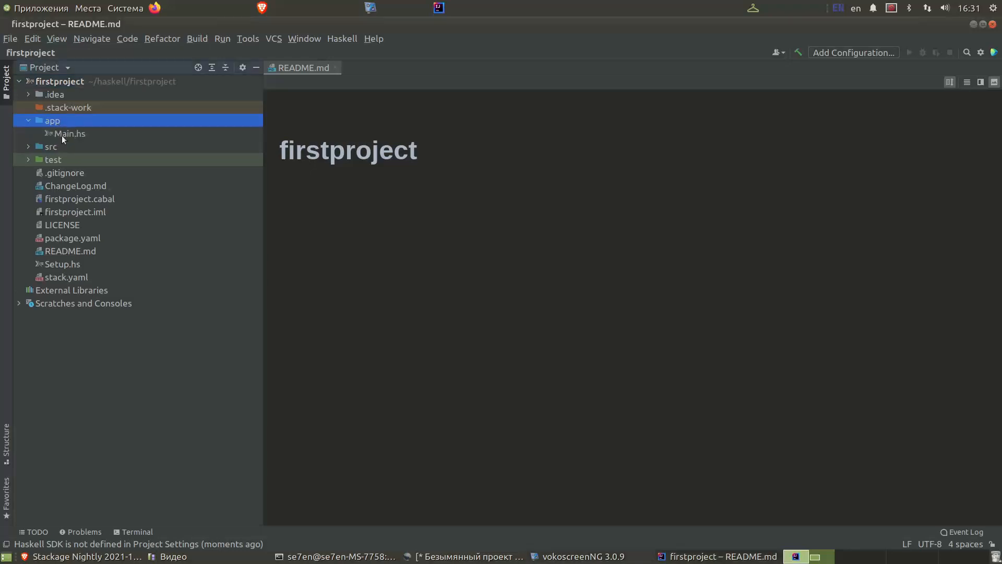
{"action": "left_click", "coordinate": [42, 147]}
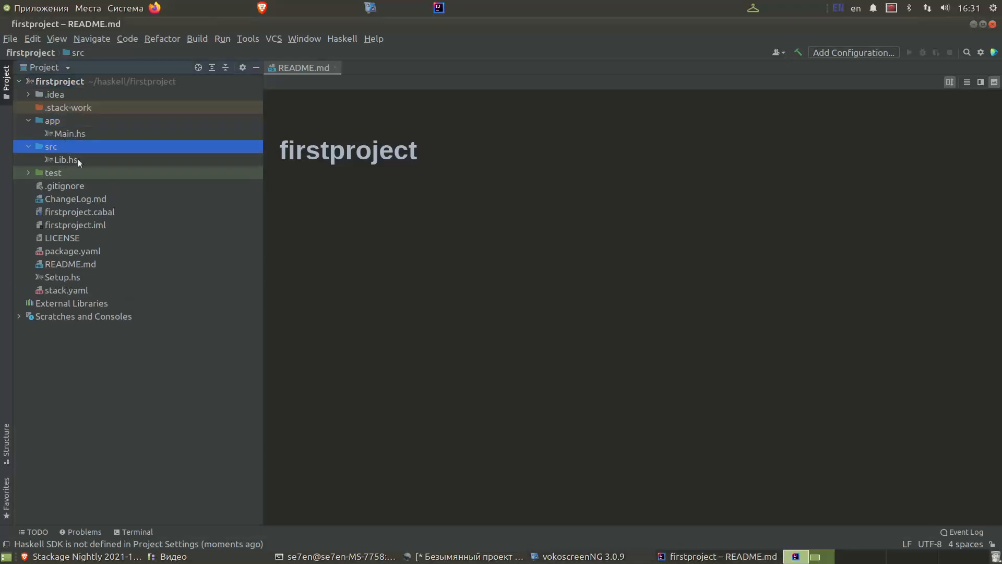
{"action": "left_click", "coordinate": [51, 121]}
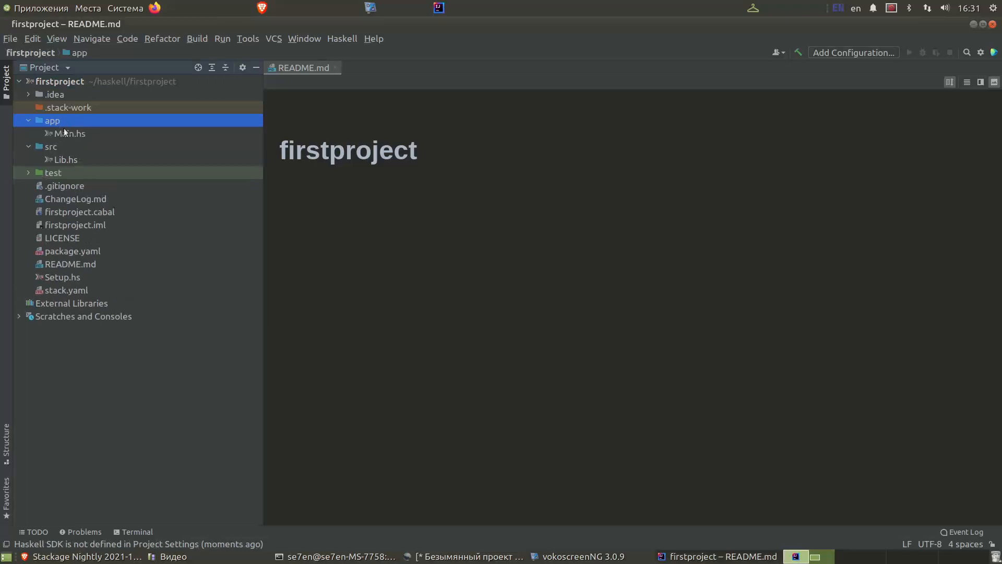
{"action": "double_click", "coordinate": [69, 133]}
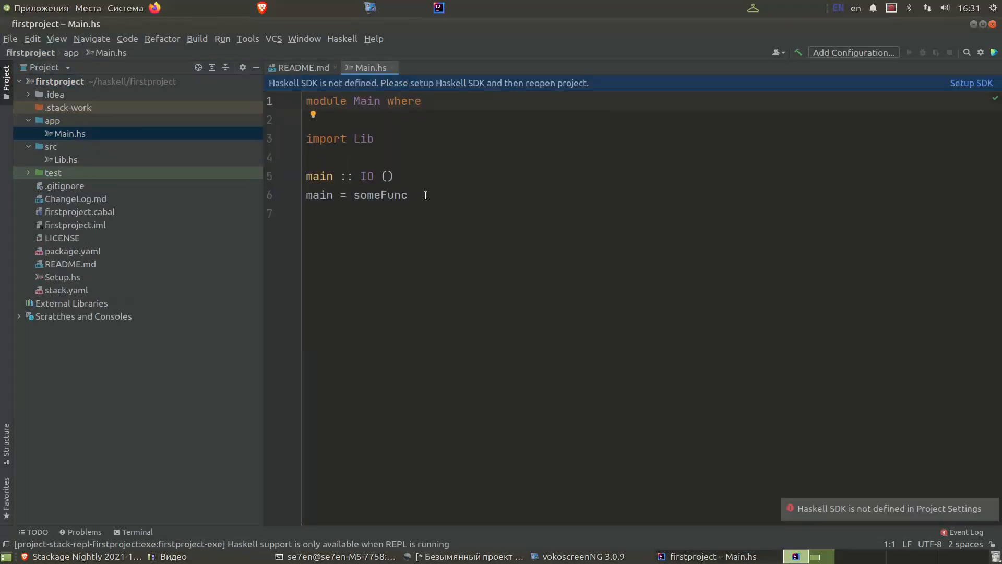
{"action": "mouse_move", "coordinate": [397, 188]}
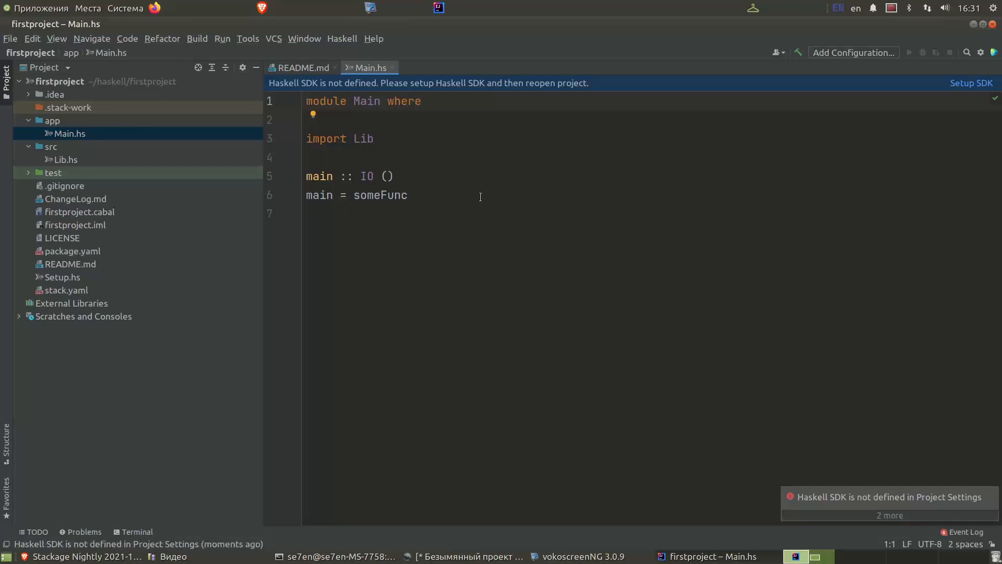
{"action": "mouse_move", "coordinate": [476, 199]}
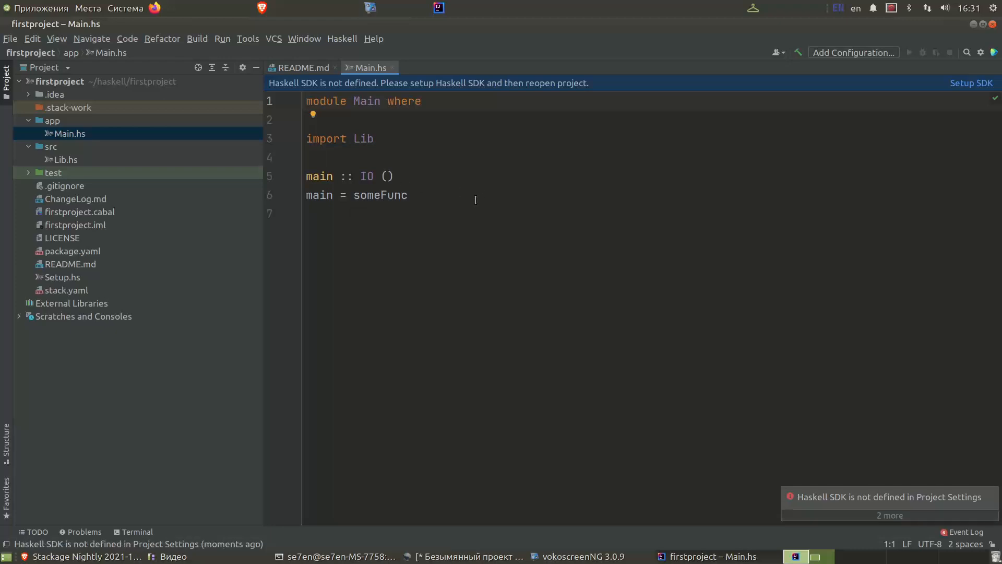
{"action": "mouse_move", "coordinate": [369, 202]}
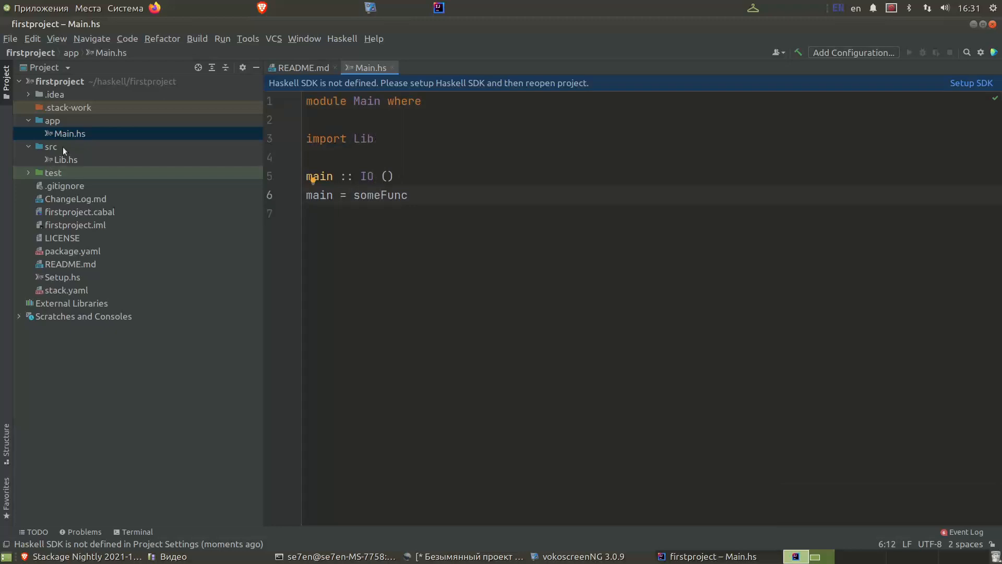
{"action": "mouse_move", "coordinate": [59, 155]}
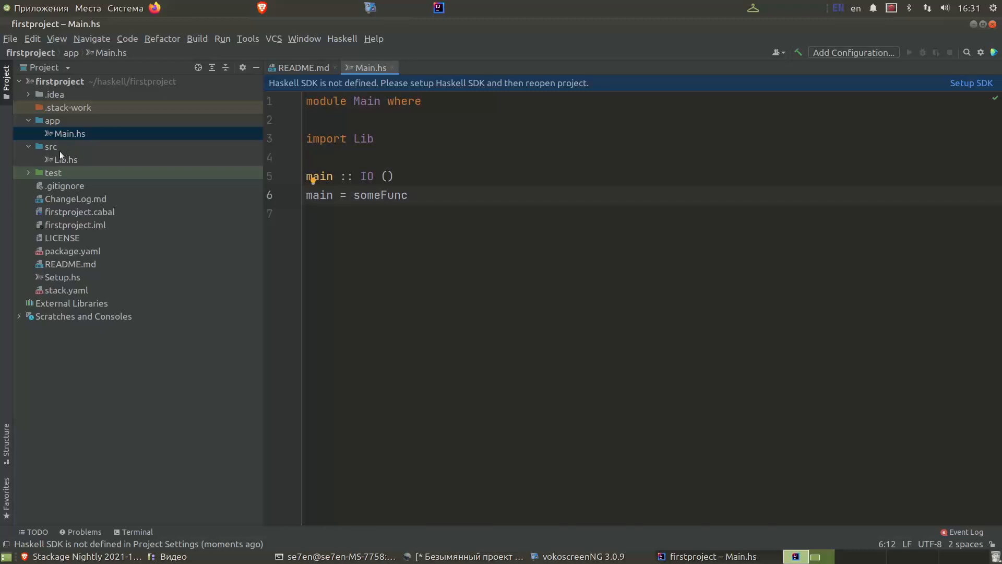
{"action": "mouse_move", "coordinate": [60, 163]}
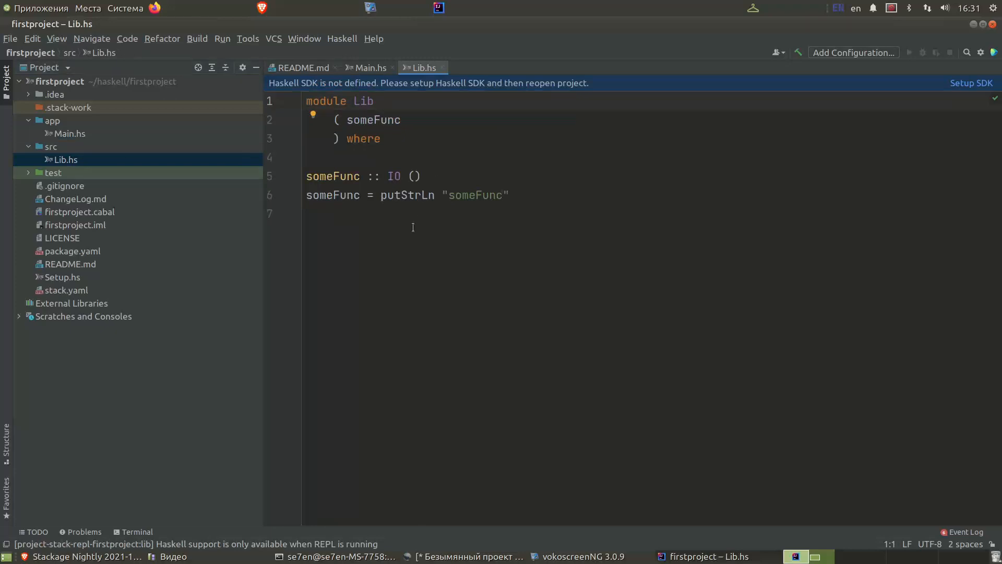
{"action": "mouse_move", "coordinate": [409, 227]}
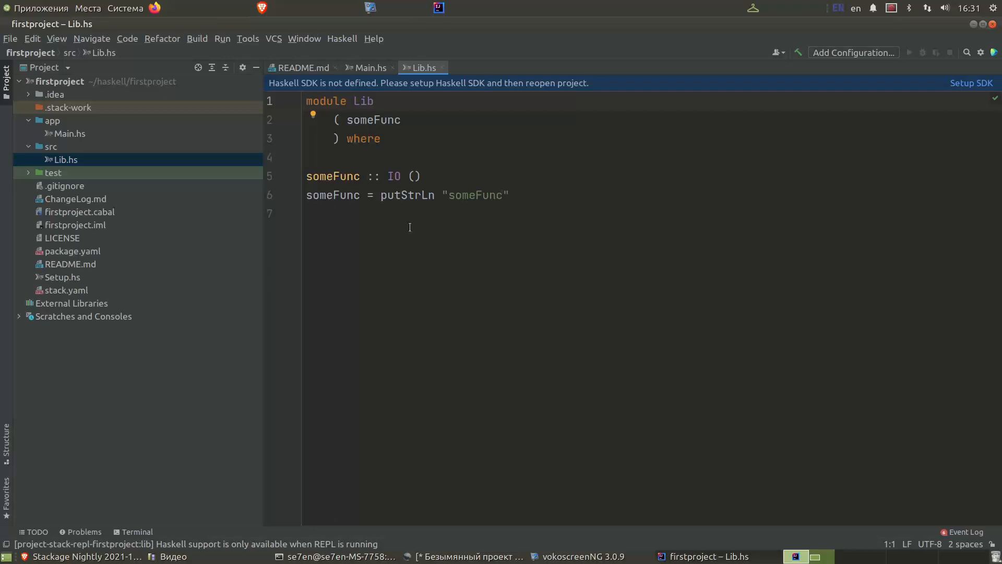
- Review Lib.hs with someFunc, then switch to the firstproject terminal
{"action": "left_click", "coordinate": [64, 159]}
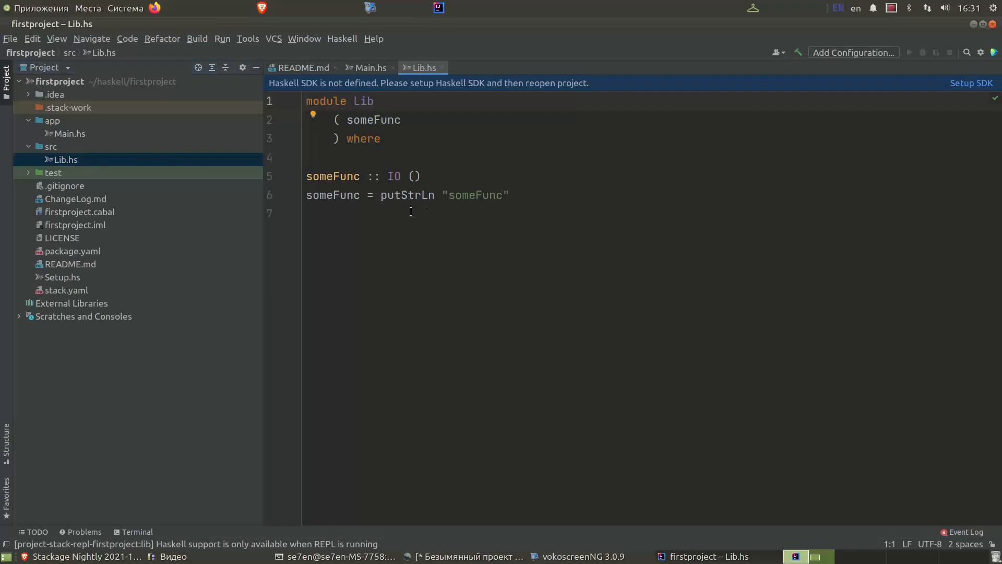
{"action": "mouse_move", "coordinate": [422, 205]}
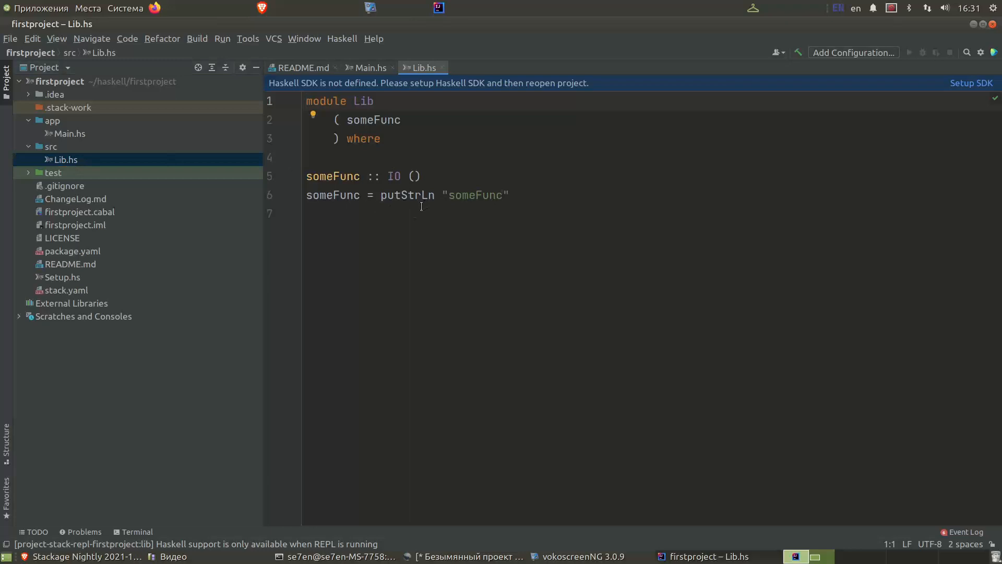
{"action": "mouse_move", "coordinate": [424, 208]}
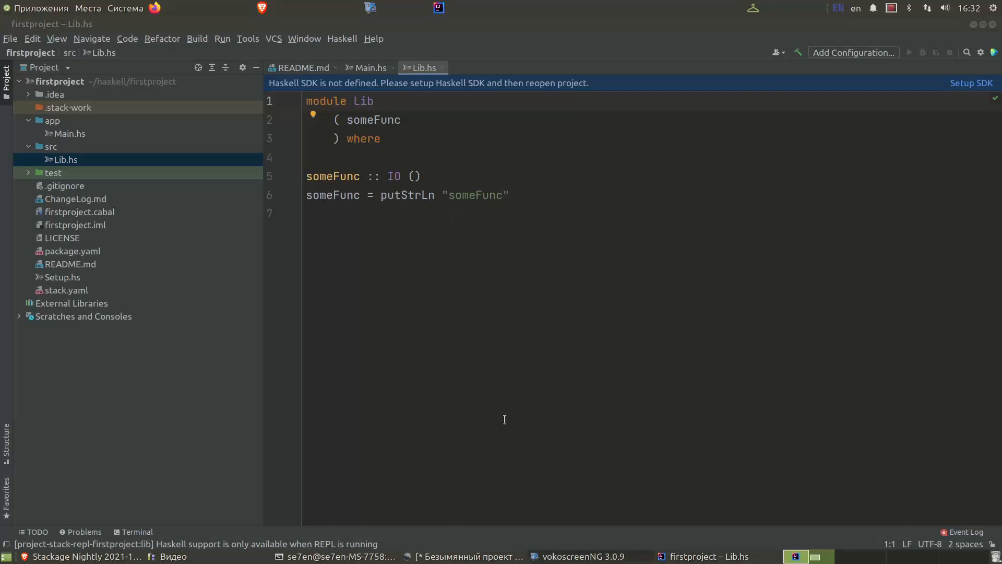
{"action": "left_click", "coordinate": [334, 555]}
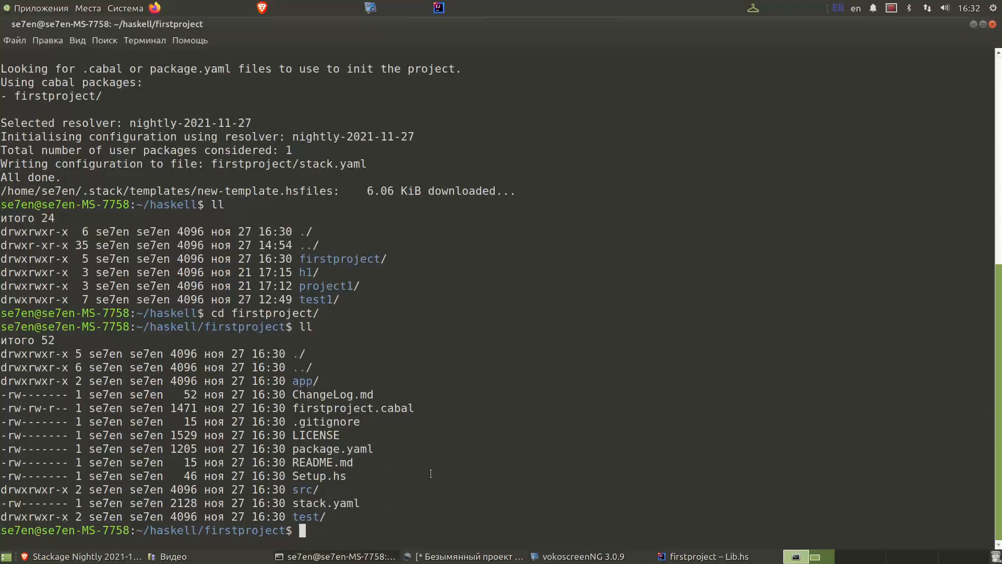
- Run stack setup in firstproject to confirm a sandboxed GHC is installed
{"action": "type", "text": "stack set"}
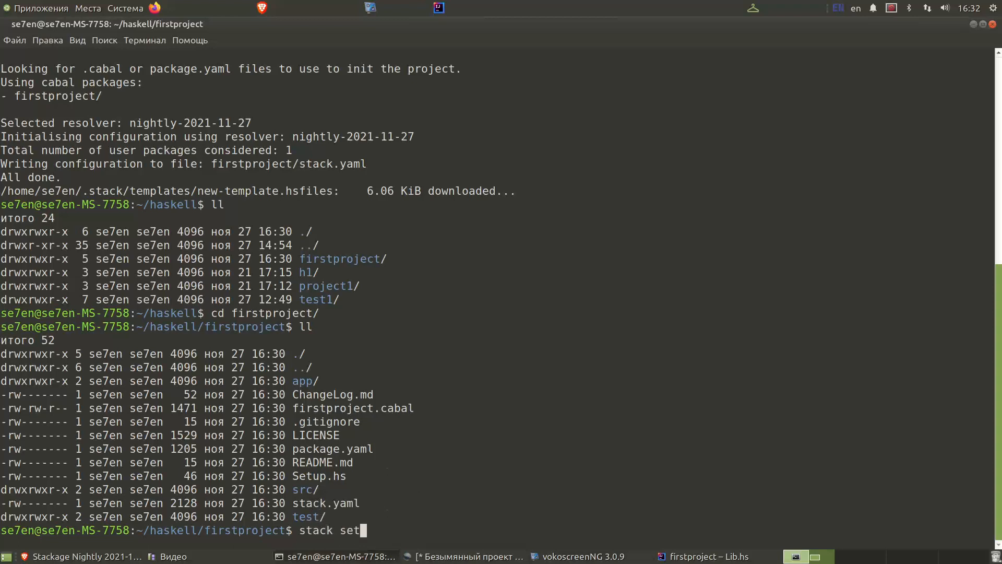
{"action": "type", "text": "up"}
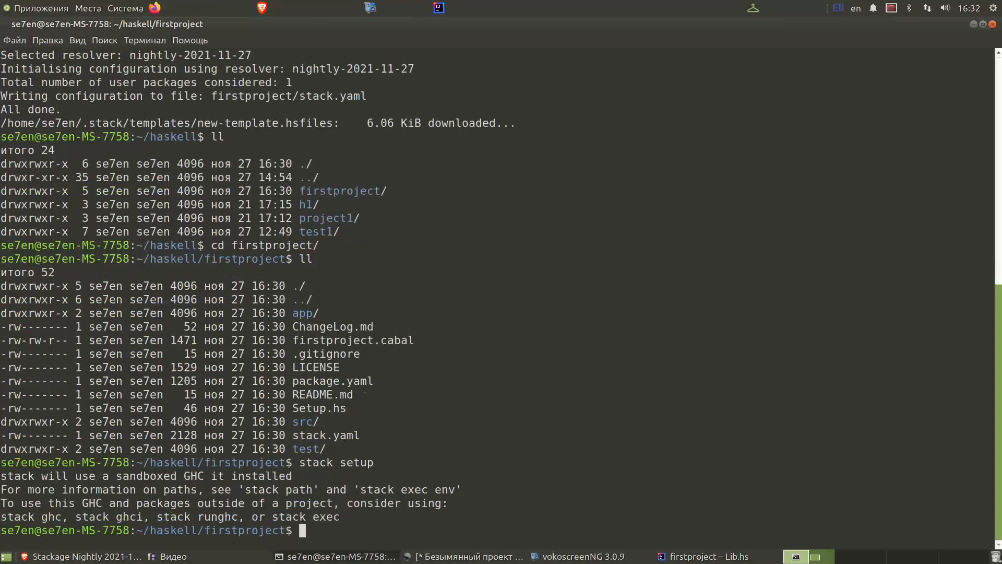
- Run stack build to compile the firstproject library and firstproject-exe
{"action": "type", "text": "s"}
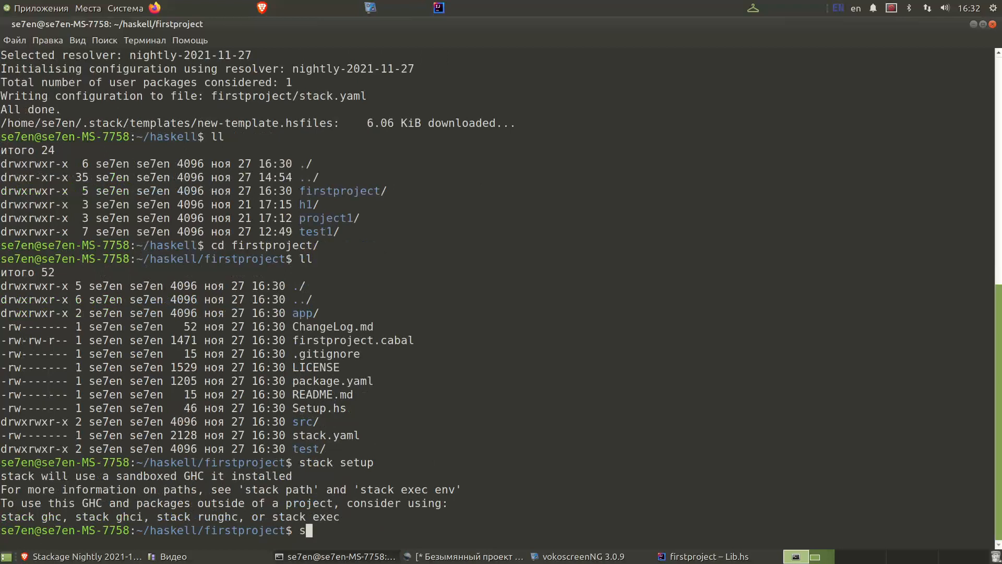
{"action": "type", "text": "tack bu"}
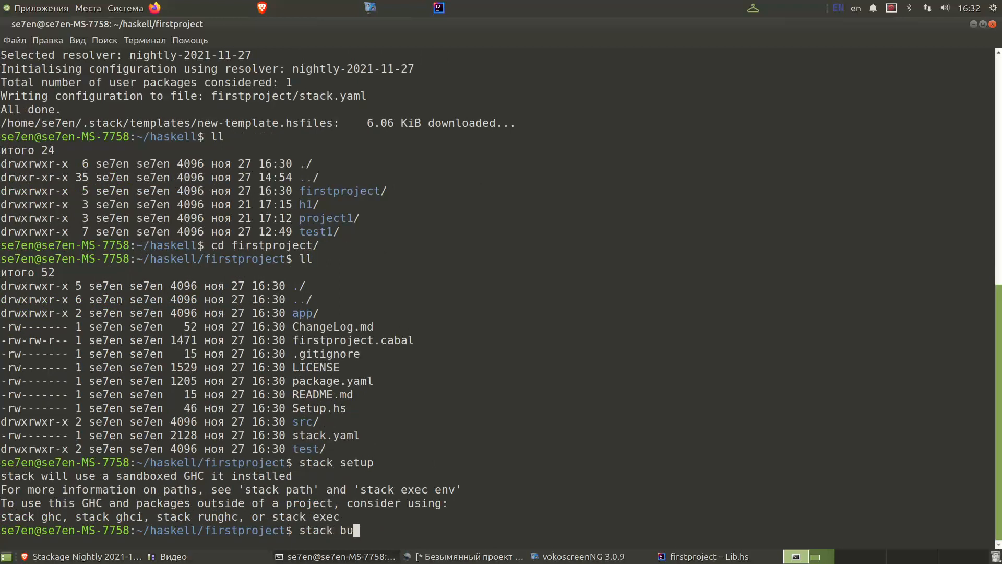
{"action": "type", "text": "ild"}
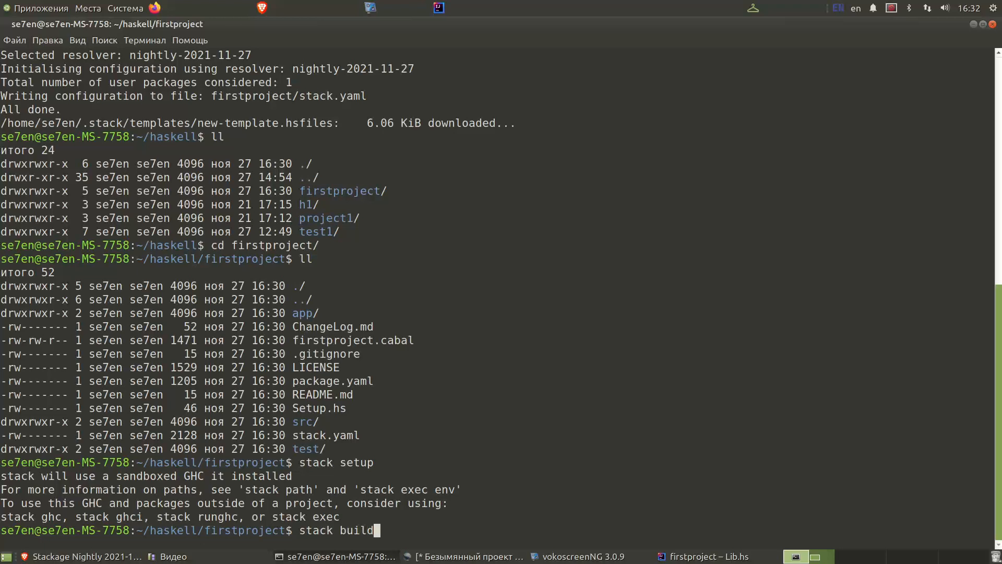
{"action": "key", "text": "Return"}
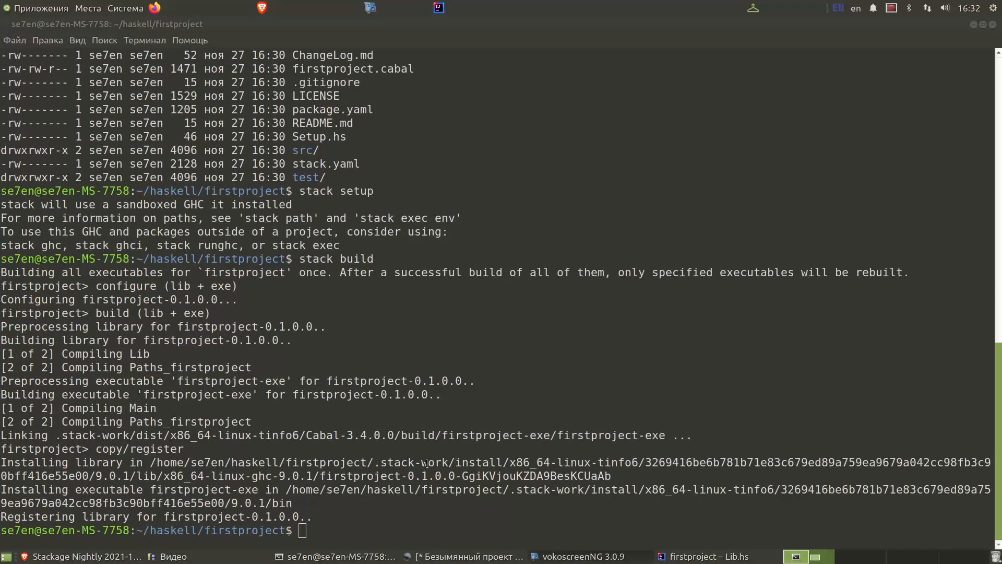
{"action": "mouse_move", "coordinate": [406, 474]}
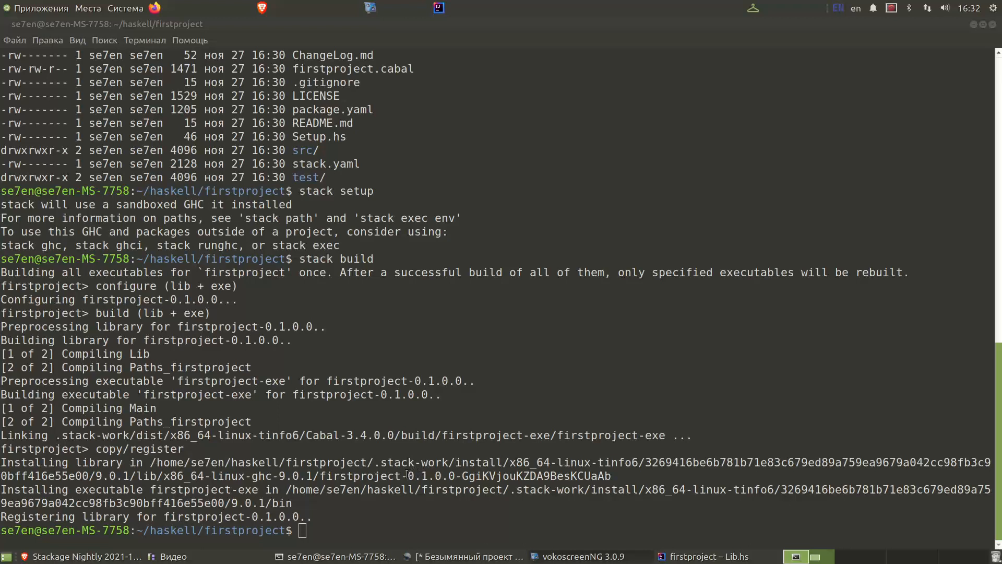
{"action": "mouse_move", "coordinate": [710, 558]}
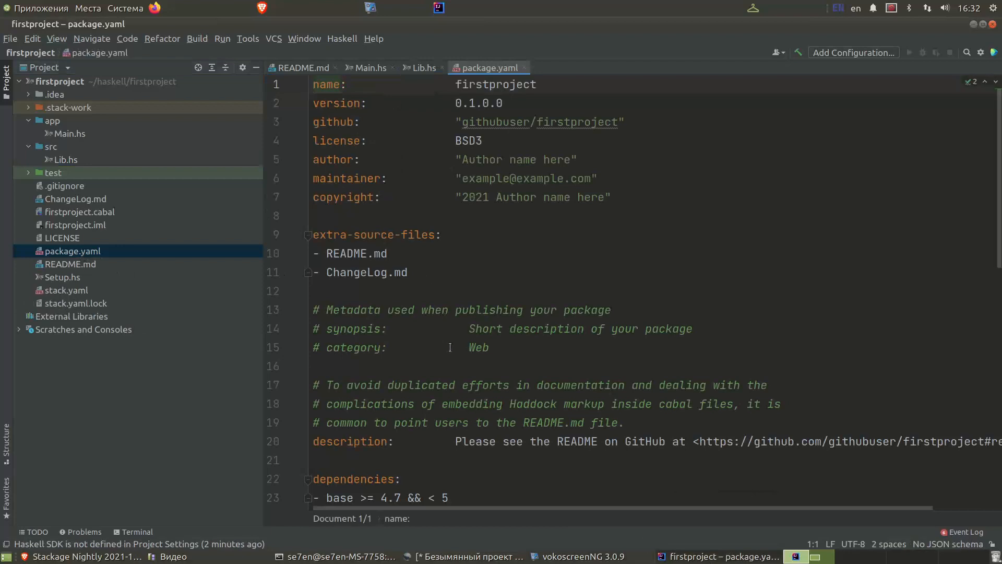
{"action": "mouse_move", "coordinate": [461, 353]}
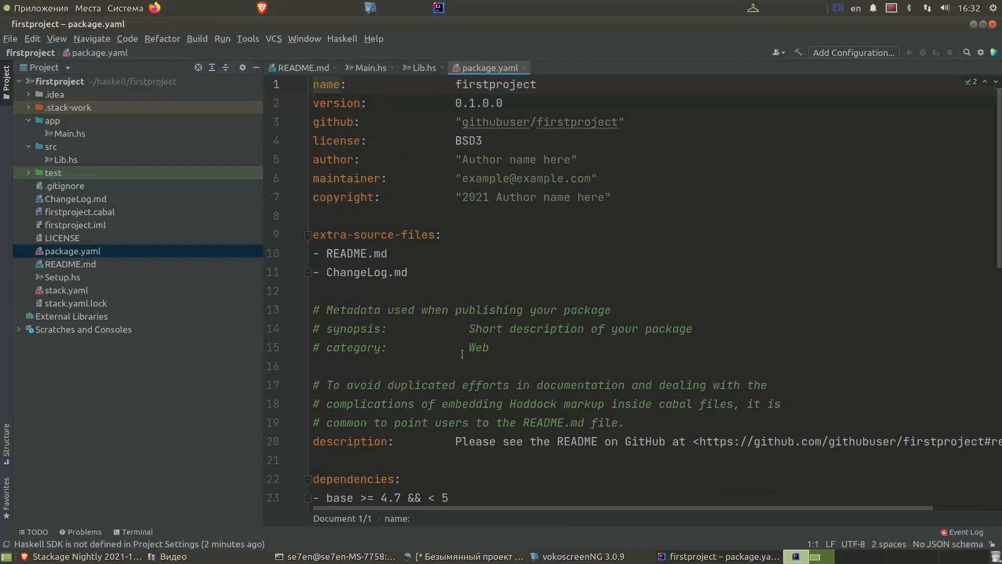
- Review package.yaml's dependencies, library and executables sections and select firstproject-exe
{"action": "scroll", "scroll_direction": "down", "scroll_amount": 3}
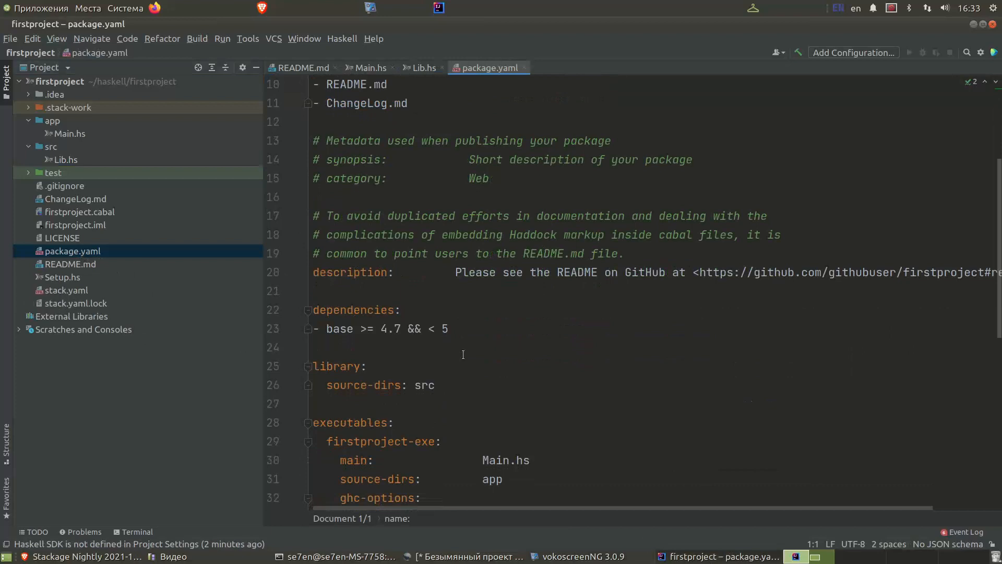
{"action": "mouse_move", "coordinate": [79, 255]}
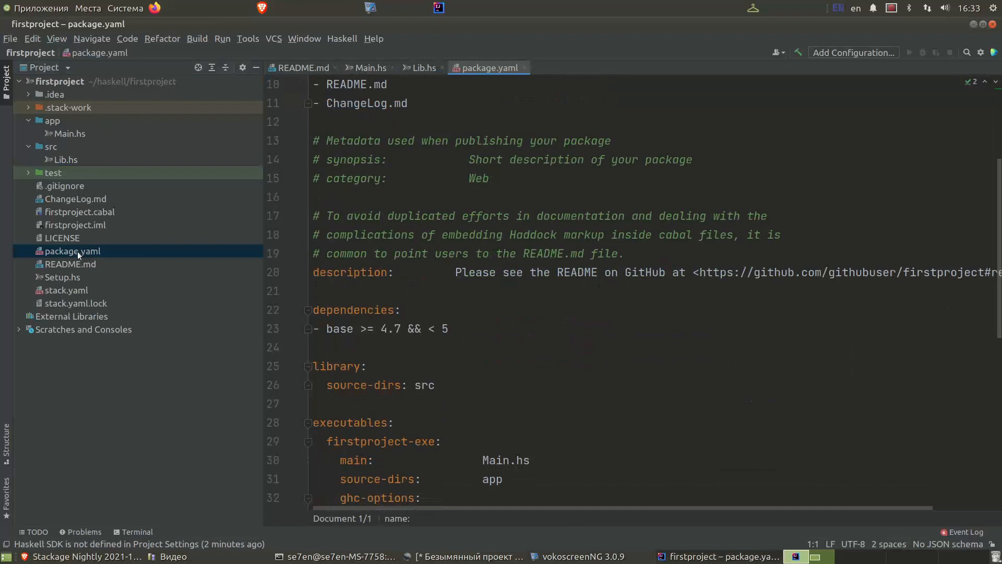
{"action": "scroll", "scroll_direction": "down", "scroll_amount": 3}
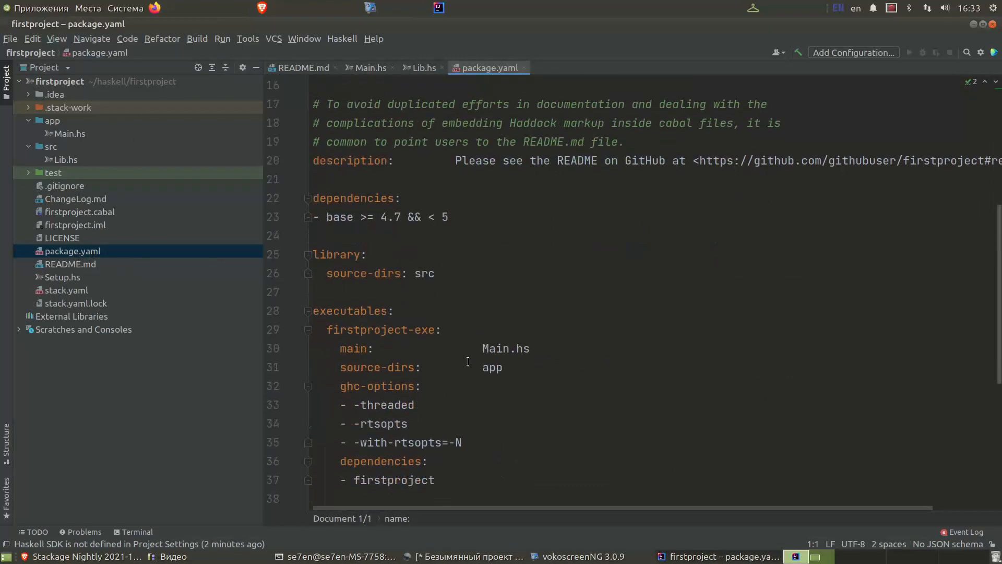
{"action": "left_click", "coordinate": [348, 310]}
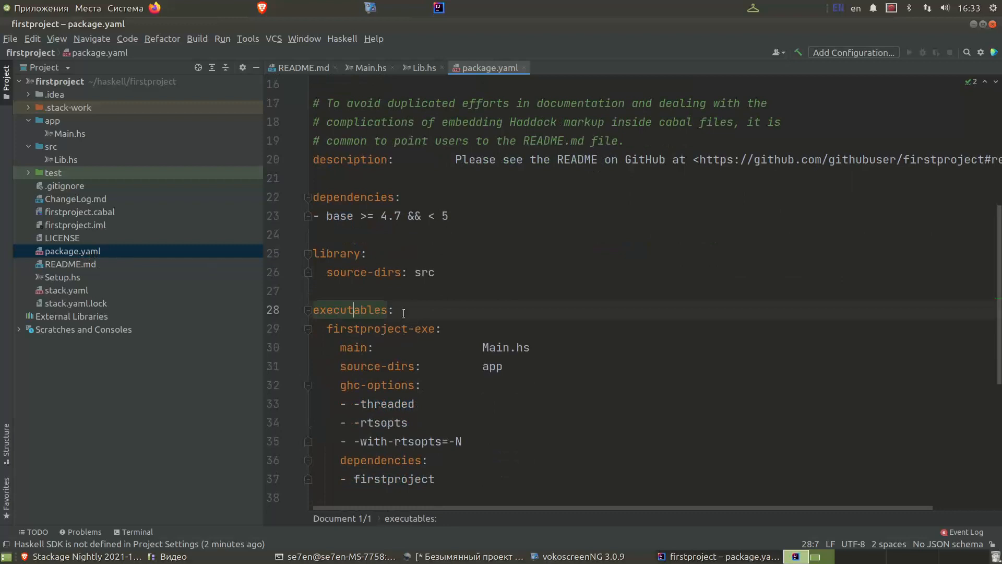
{"action": "scroll", "scroll_direction": "down", "scroll_amount": 3}
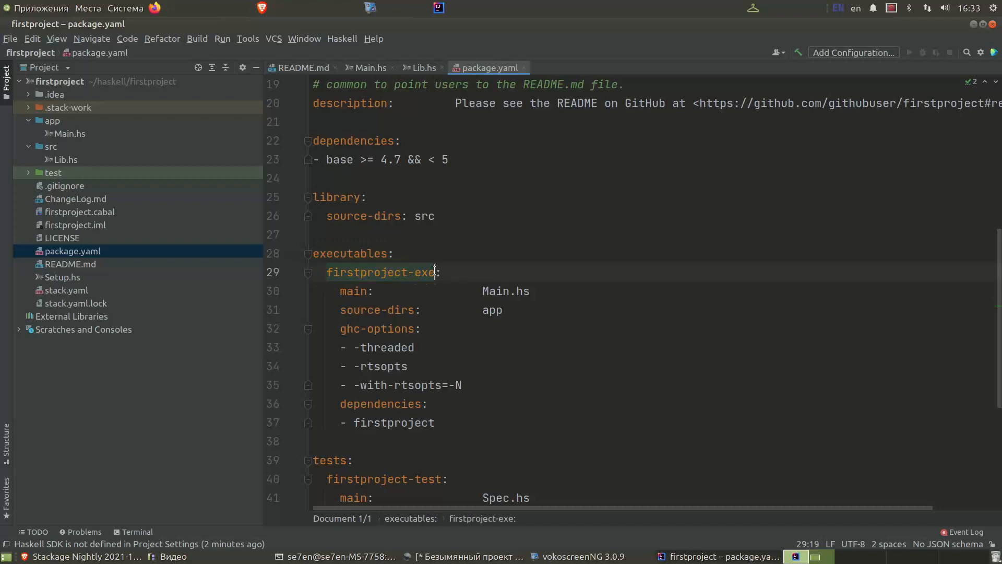
{"action": "double_click", "coordinate": [379, 272]}
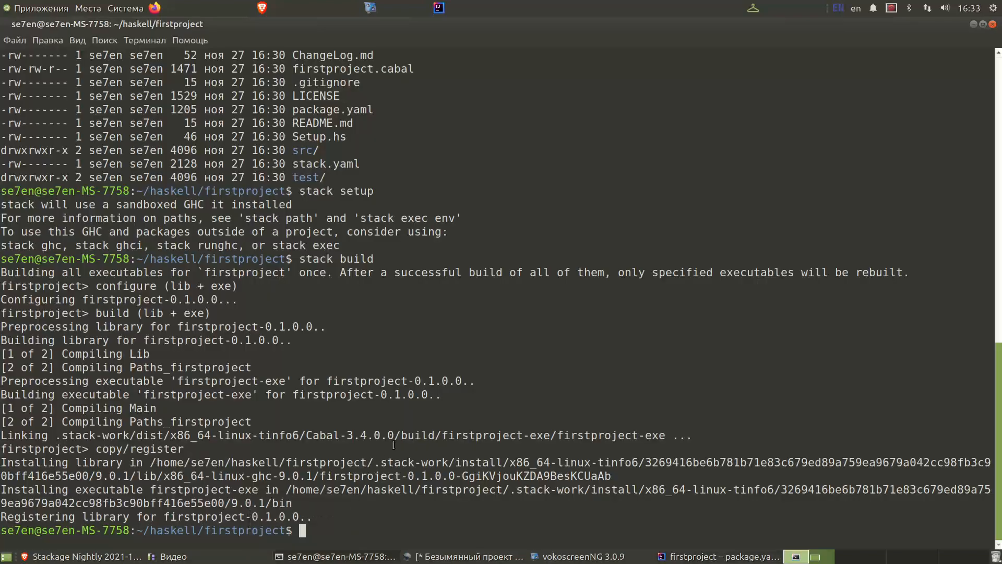
- Run stack exec firstproject-exe, which prints someFunc
{"action": "type", "text": "stack bu"}
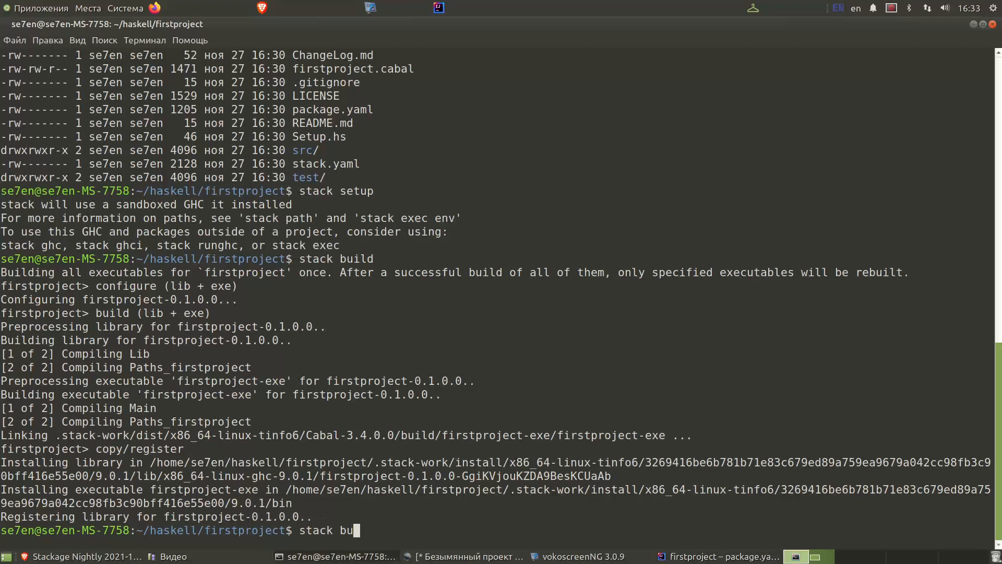
{"action": "type", "text": "stack exec firstproject-exe"}
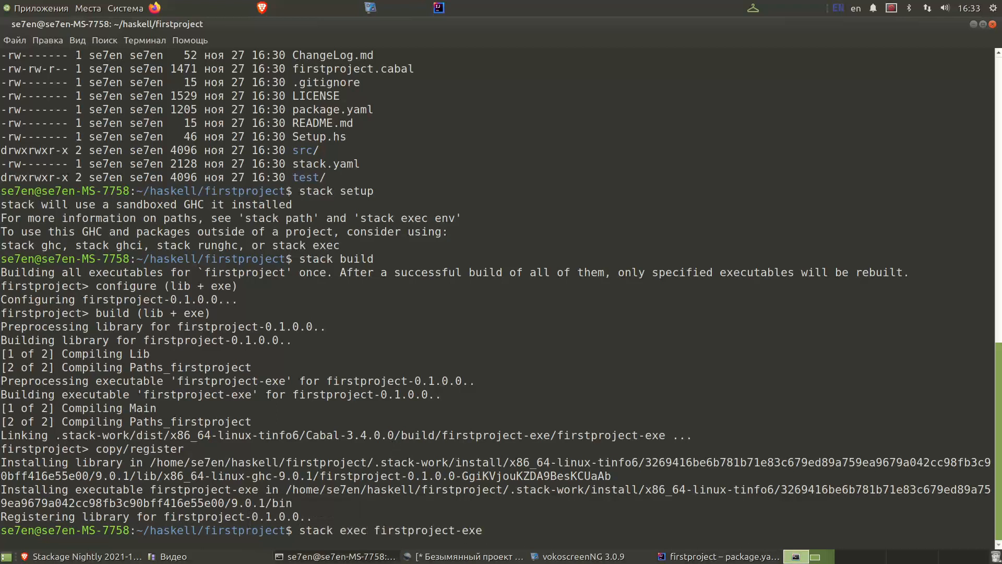
{"action": "key", "text": "Return"}
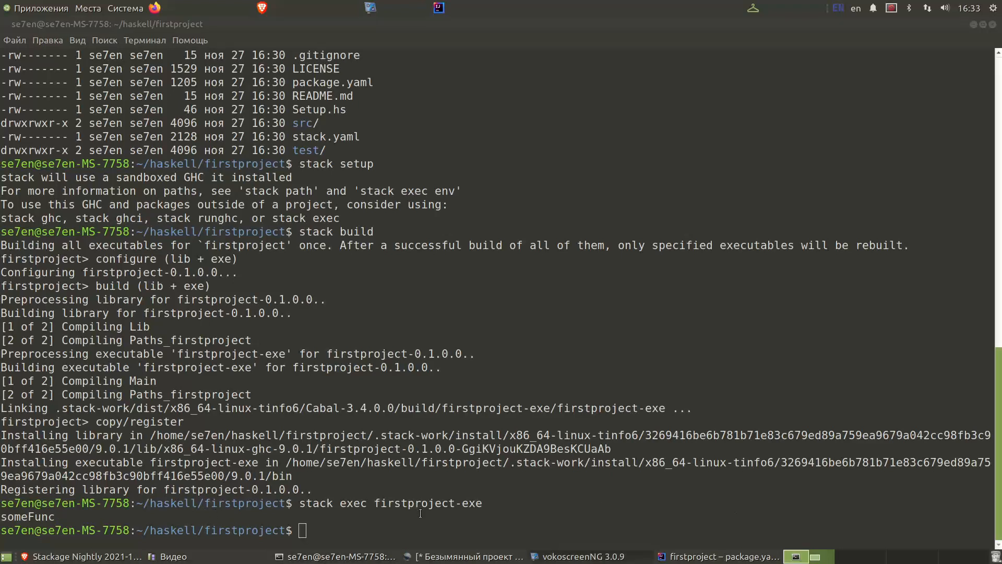
{"action": "mouse_move", "coordinate": [720, 556]}
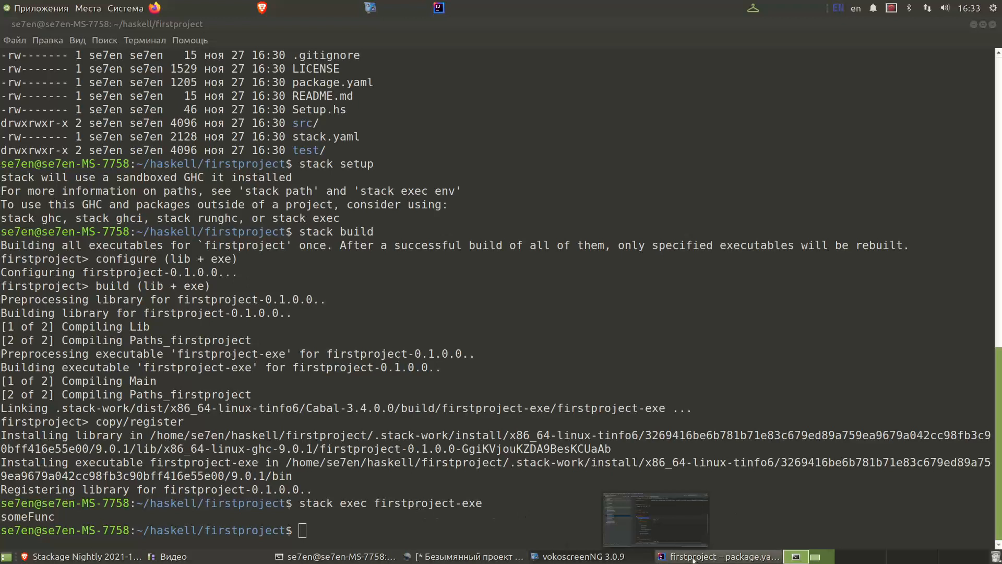
- Add 'import Network.Socket' below 'import Lib' in Main.hs
{"action": "left_click", "coordinate": [718, 555]}
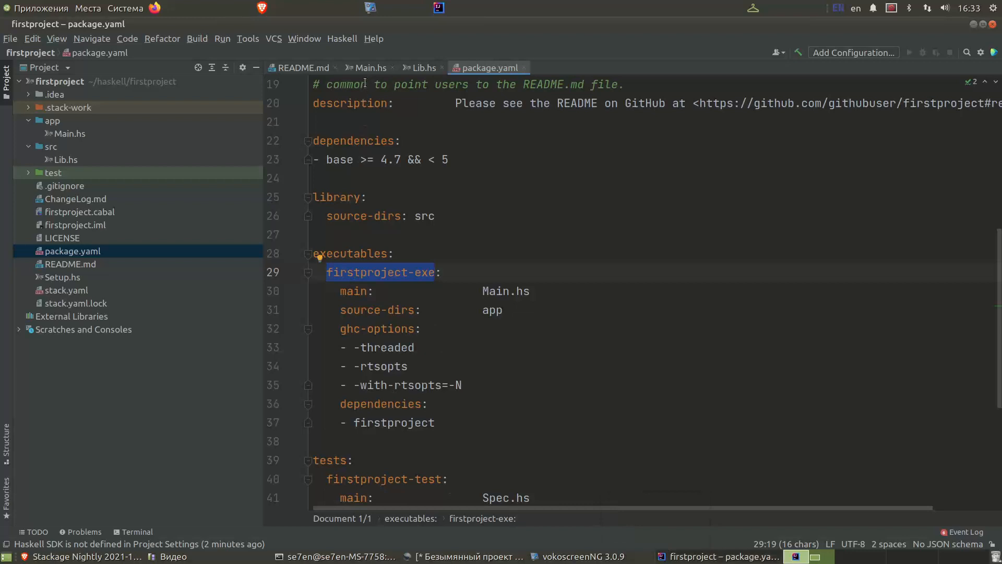
{"action": "left_click", "coordinate": [370, 68]}
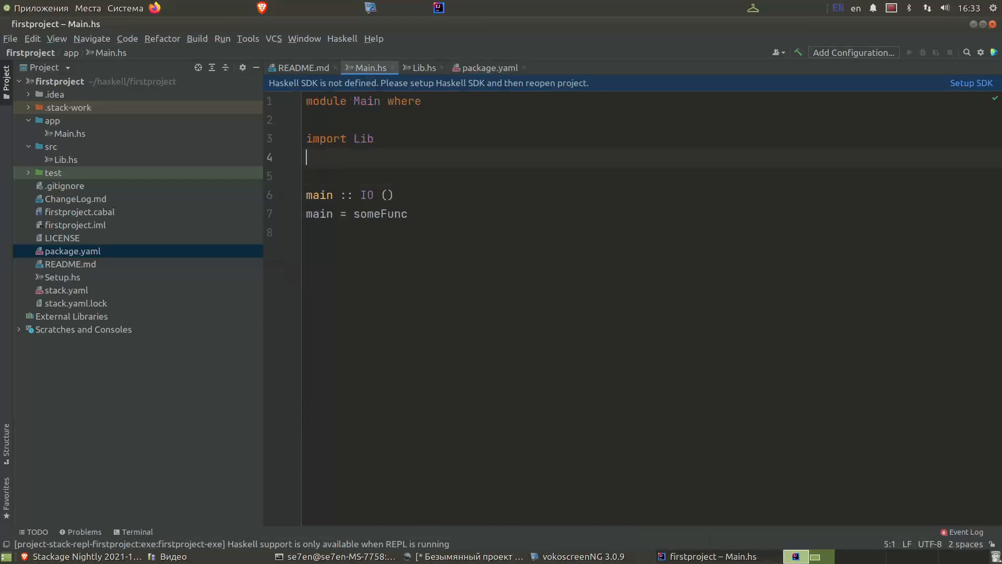
{"action": "type", "text": "import"}
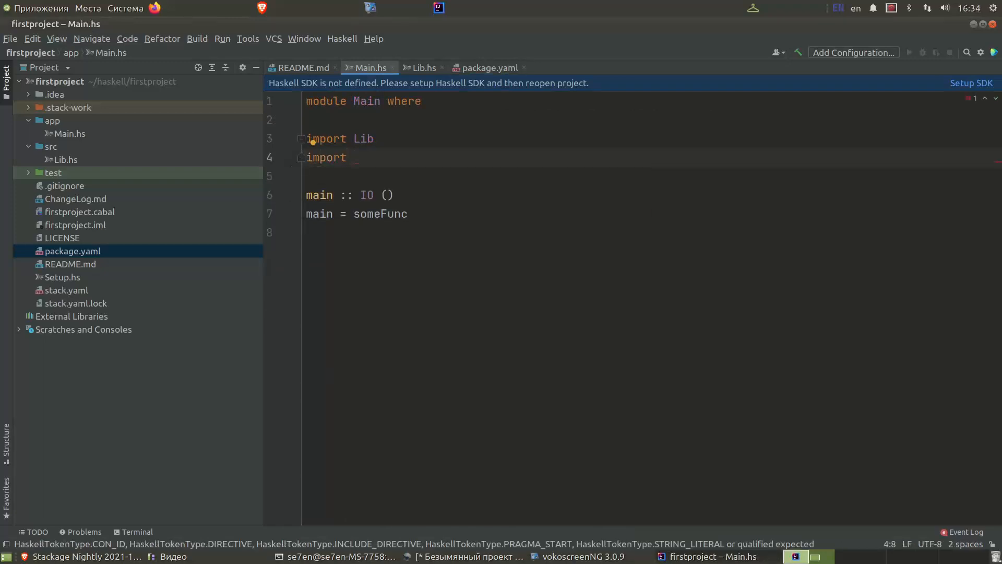
{"action": "type", "text": "Network"}
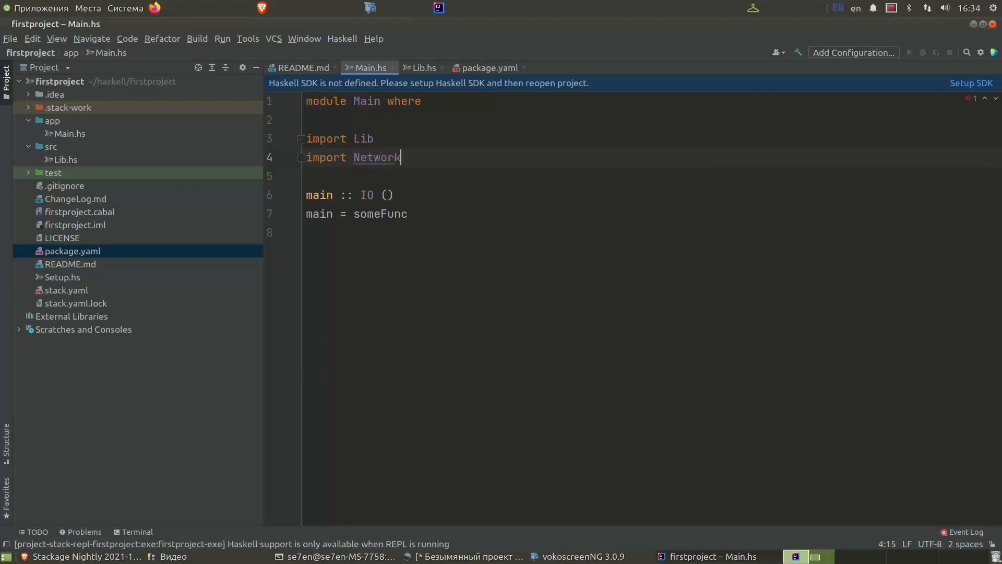
{"action": "type", "text": ".S"}
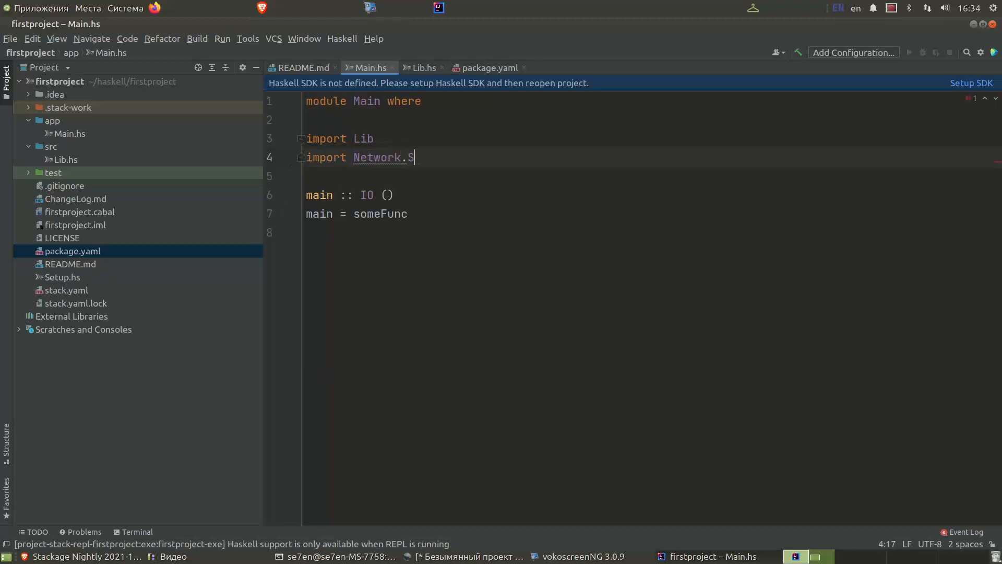
{"action": "type", "text": "ocket"}
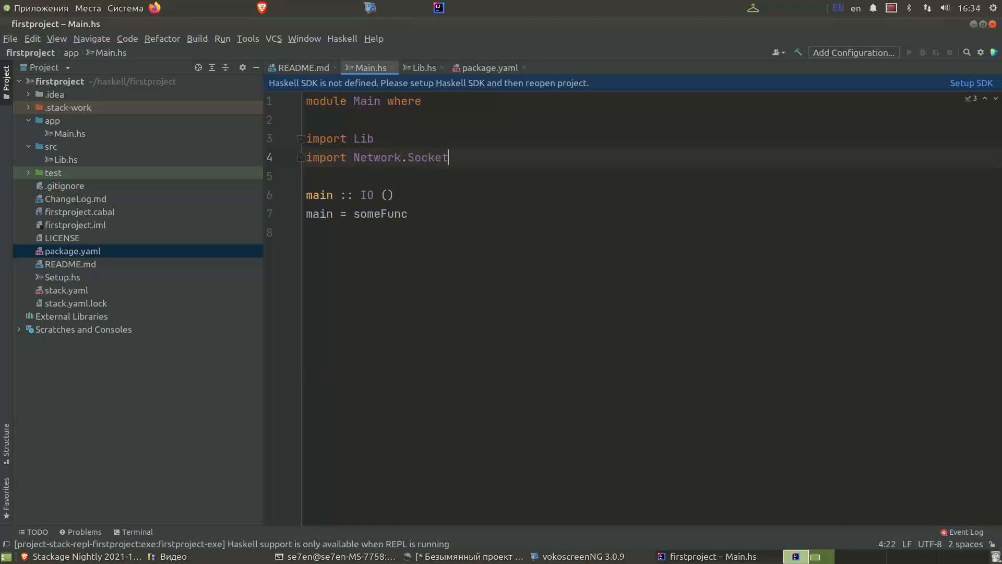
{"action": "mouse_move", "coordinate": [314, 555]}
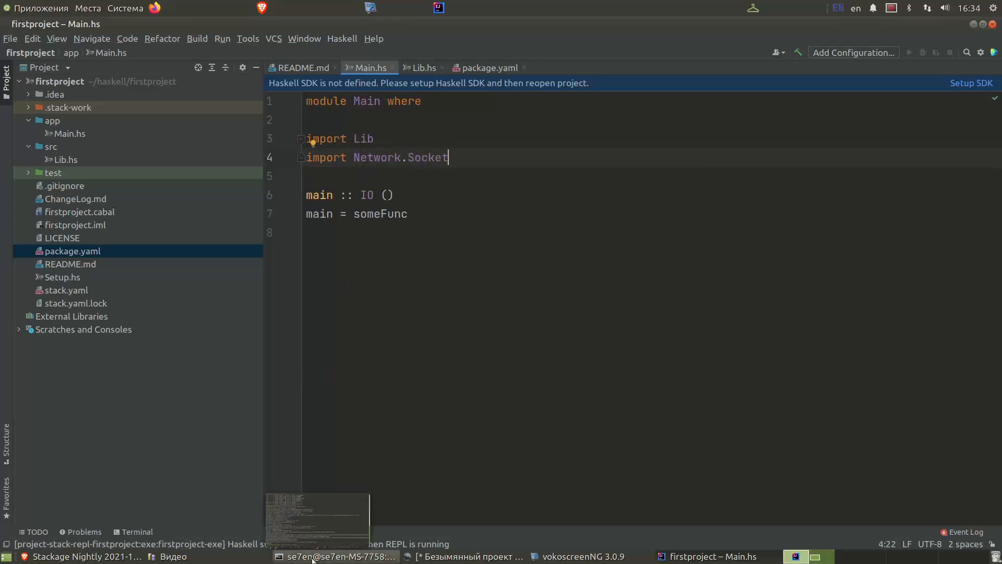
- Run 'stack run' in the terminal and hit the hidden network package error for Network.Socket
{"action": "left_click", "coordinate": [326, 556]}
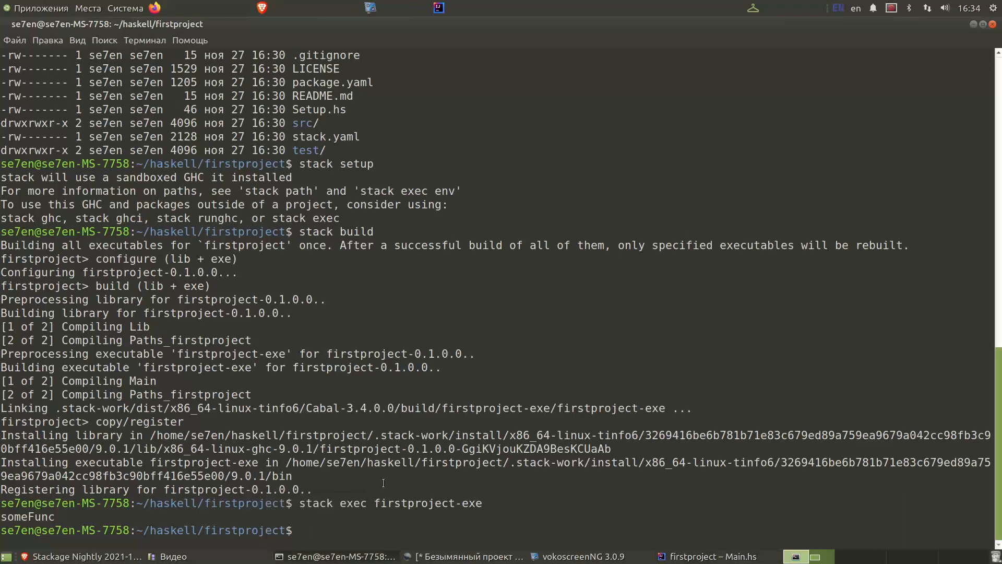
{"action": "type", "text": "stack run"}
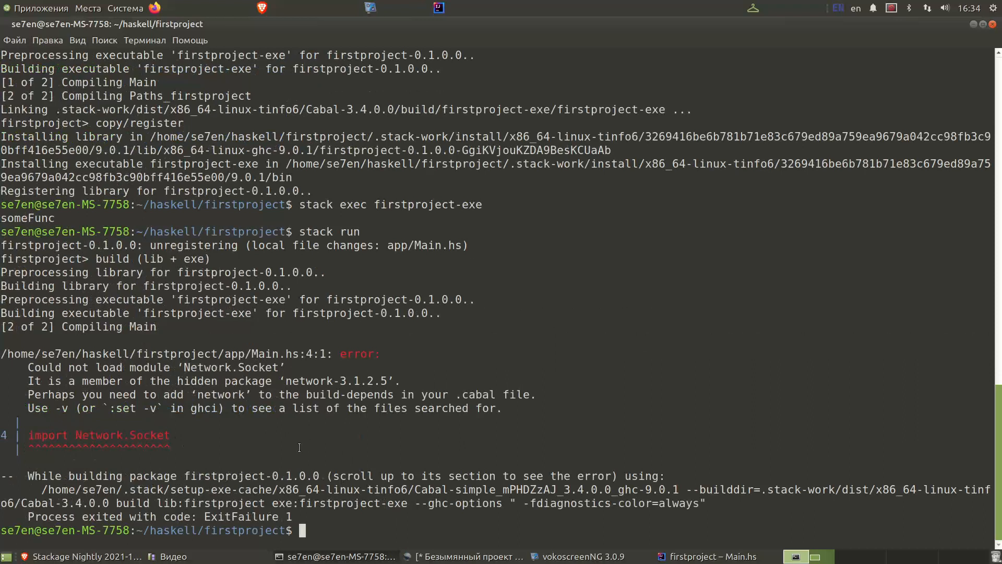
{"action": "mouse_move", "coordinate": [205, 447]}
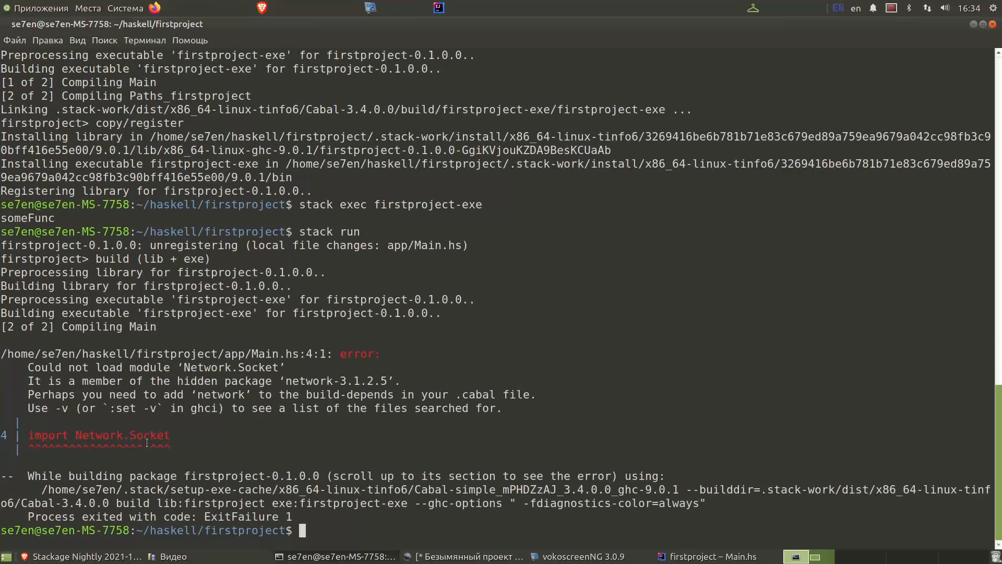
{"action": "mouse_move", "coordinate": [640, 449]}
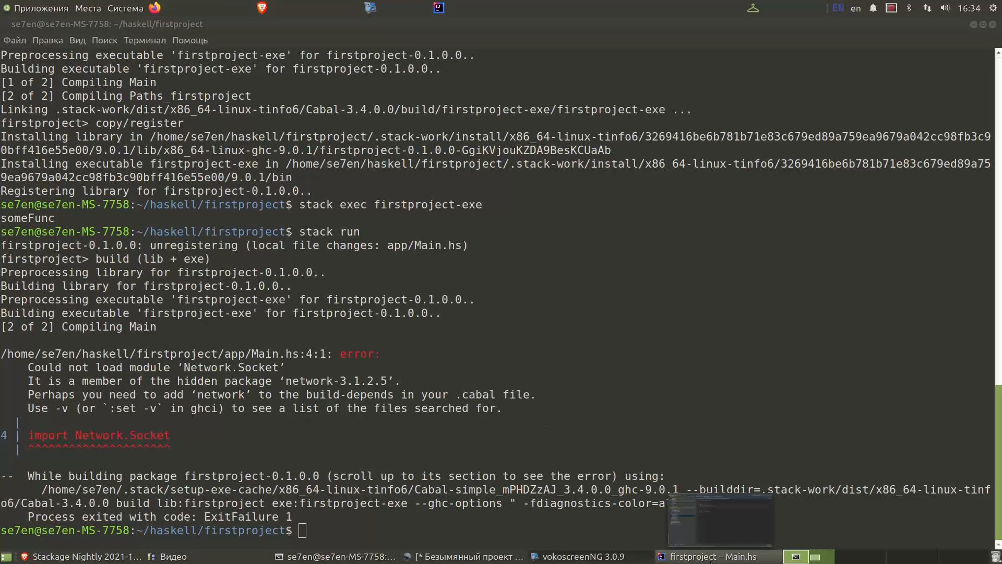
- Add '- network' under dependencies in package.yaml after base
{"action": "left_click", "coordinate": [707, 556]}
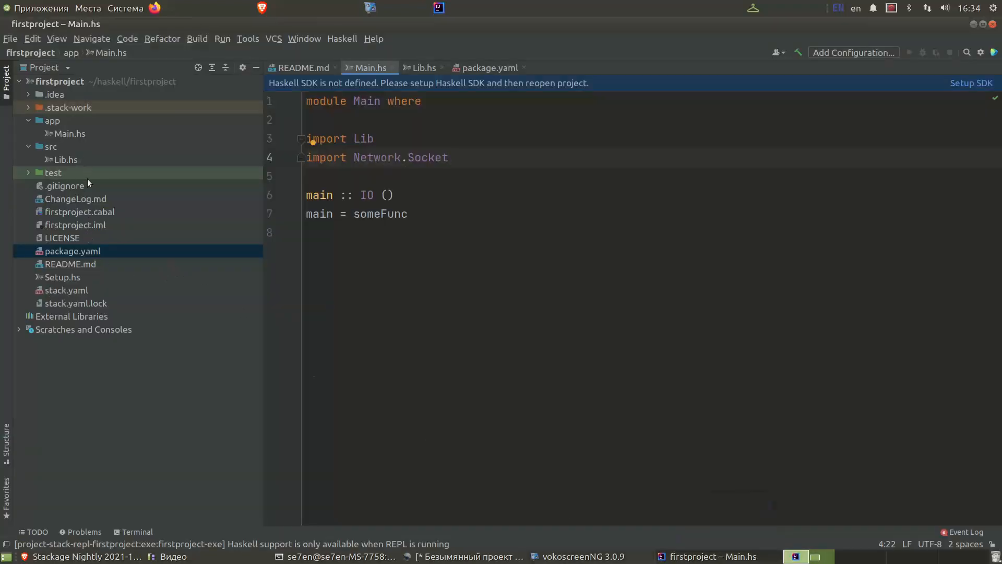
{"action": "left_click", "coordinate": [488, 66]}
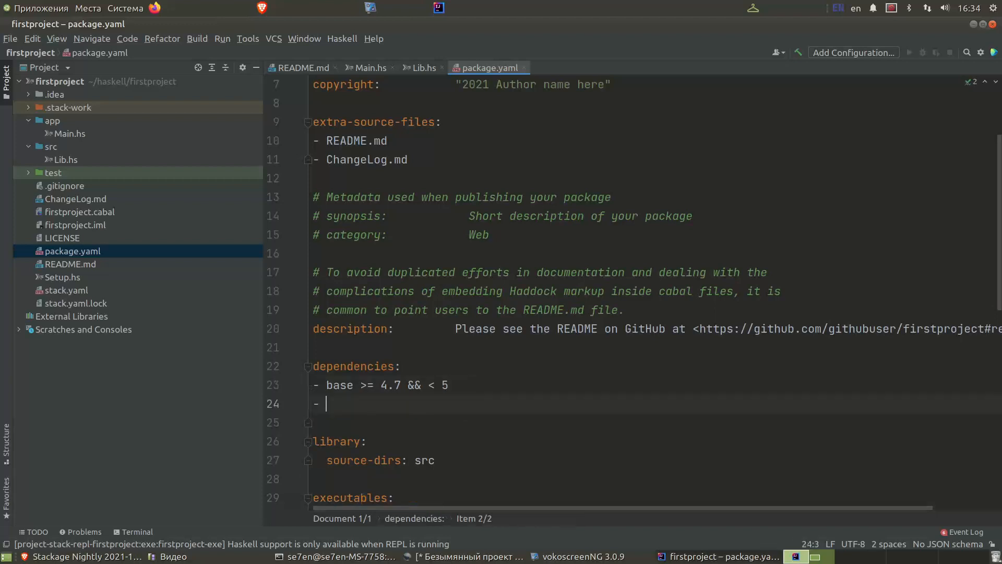
{"action": "type", "text": "network"}
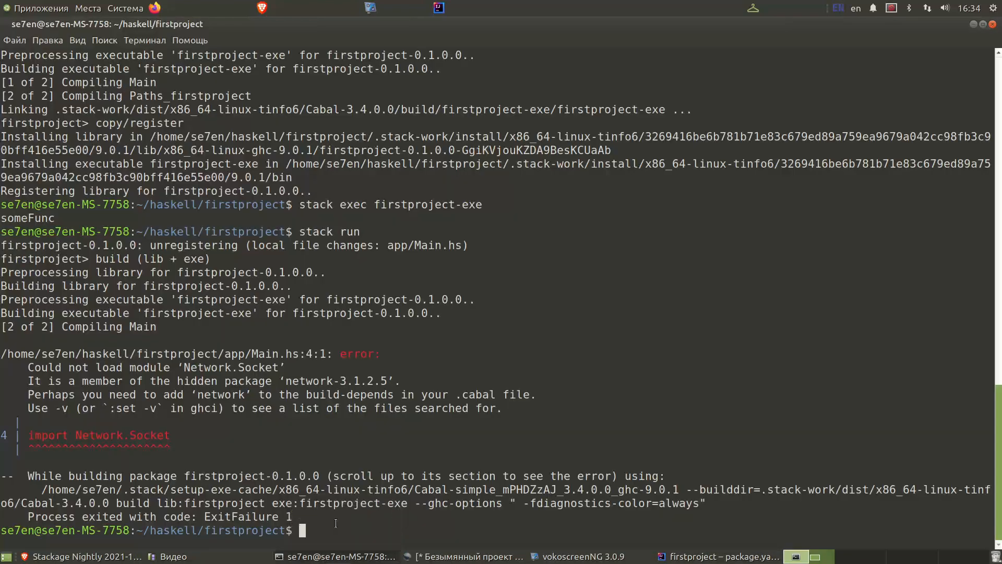
- Run 'stack run' to print someFunc, then 'stack test' to pass firstproject-test
{"action": "type", "text": "stack run"}
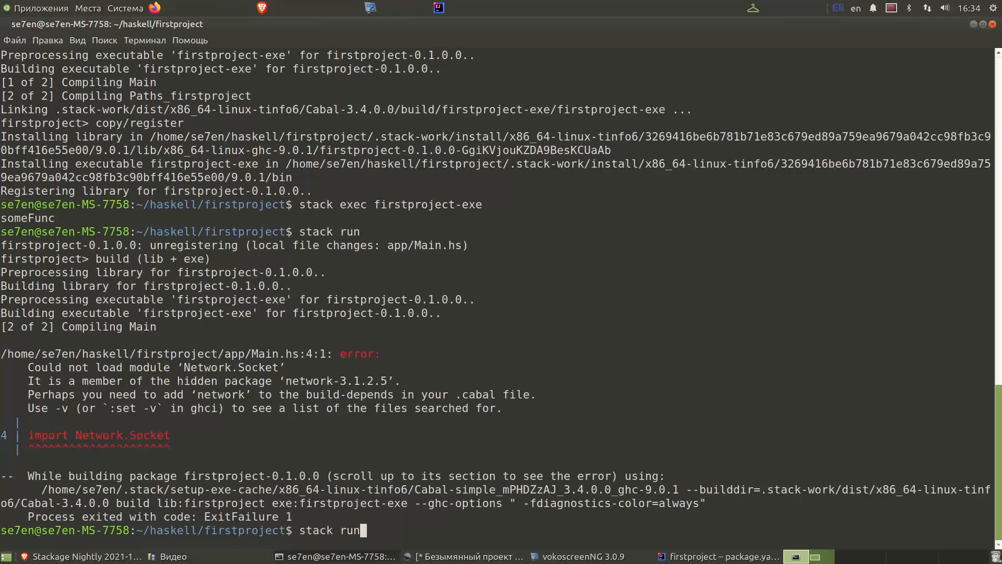
{"action": "key", "text": "Return"}
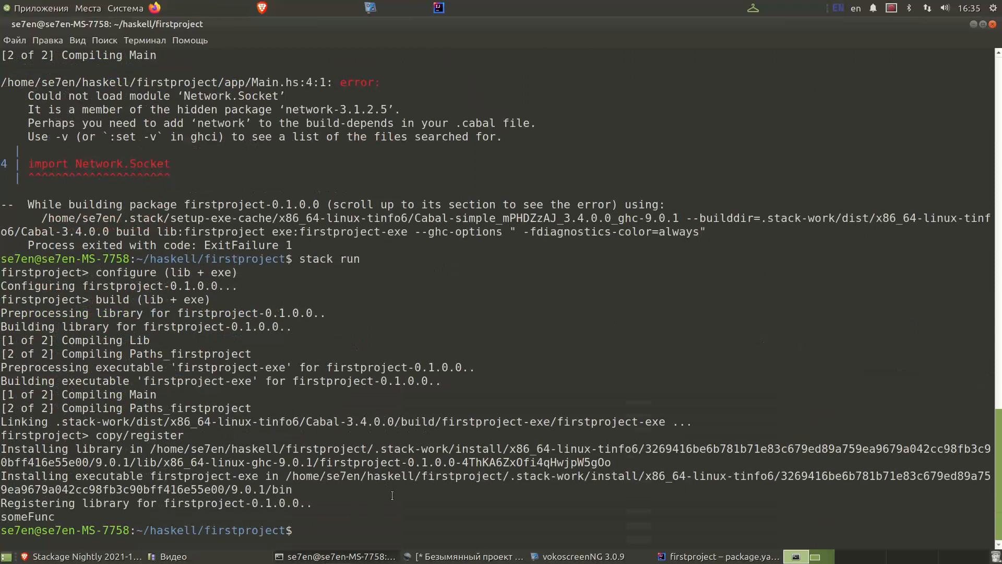
{"action": "type", "text": "stack test"}
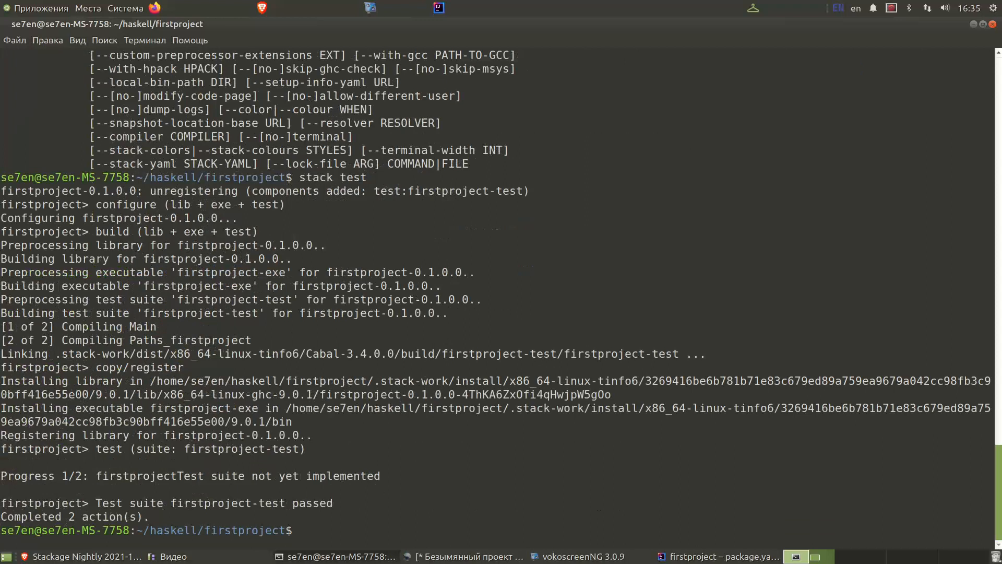
{"action": "mouse_move", "coordinate": [702, 557]}
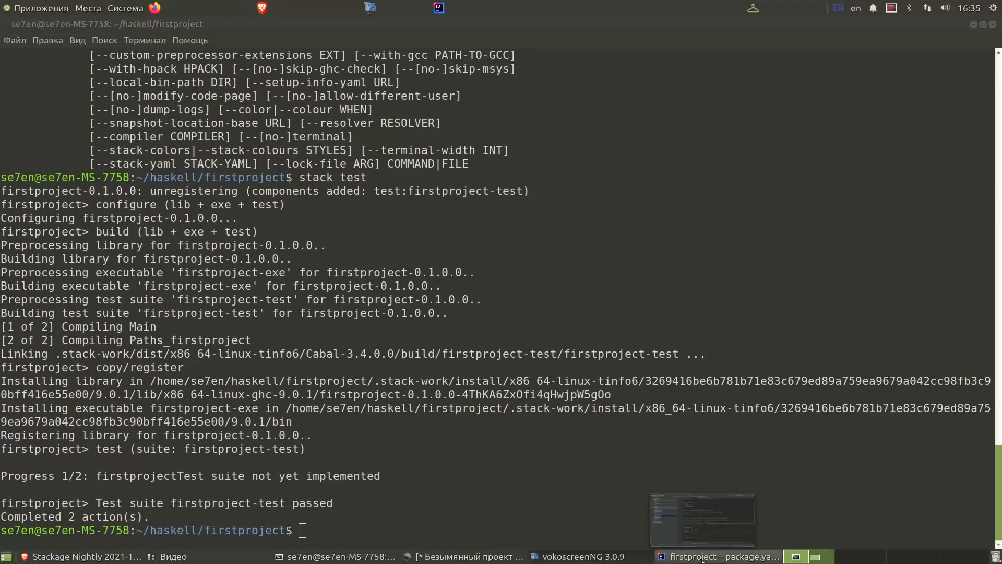
- View stack.yaml in the IDE, confirming resolver nightly-2021-11-27
{"action": "left_click", "coordinate": [722, 556]}
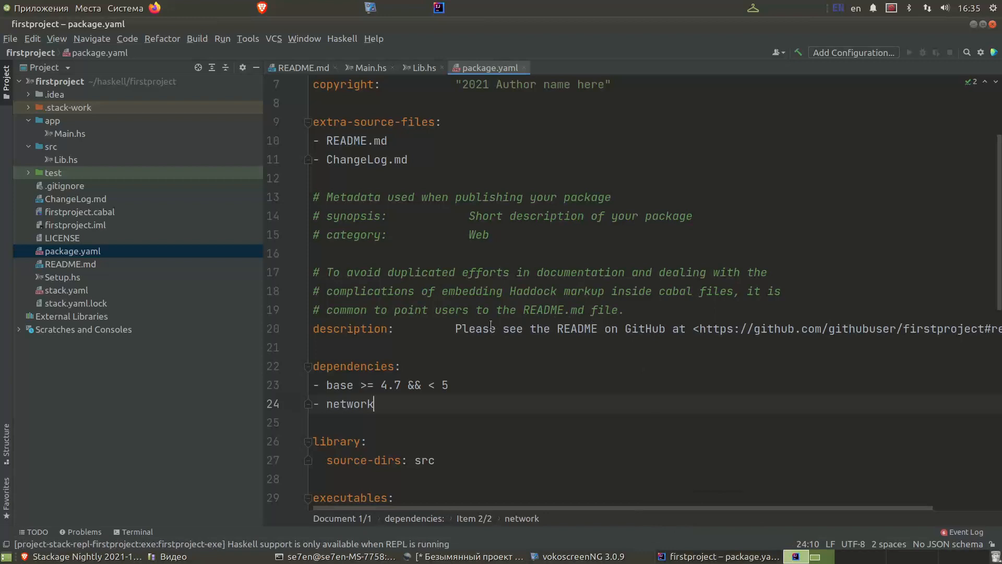
{"action": "mouse_move", "coordinate": [91, 159]}
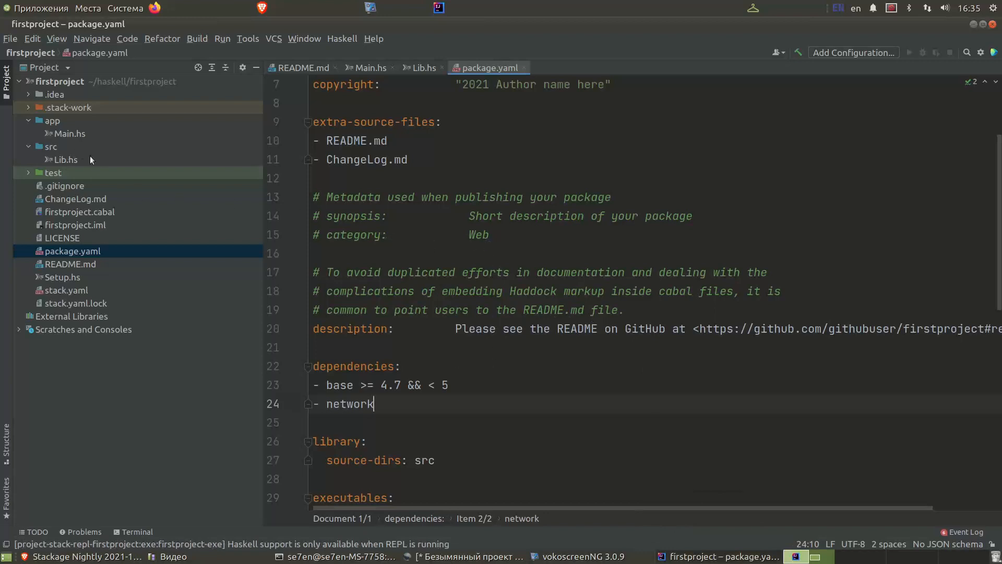
{"action": "mouse_move", "coordinate": [71, 296]}
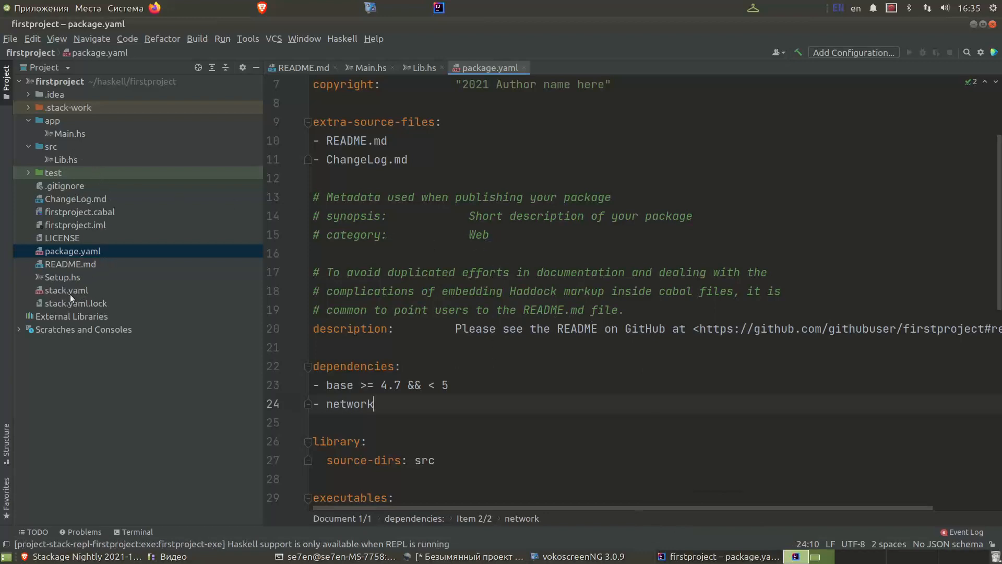
{"action": "left_click", "coordinate": [65, 291]}
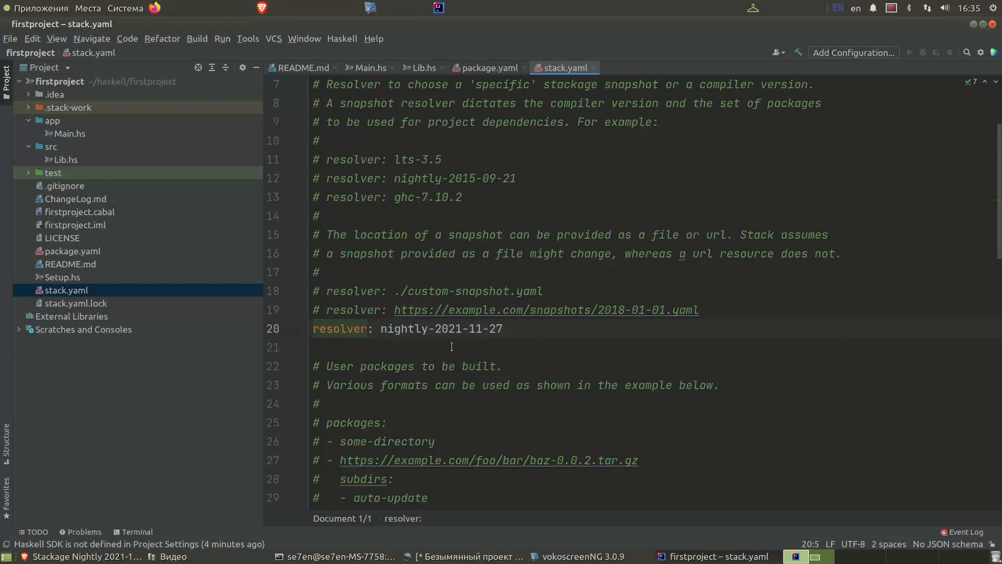
{"action": "left_click", "coordinate": [340, 329]}
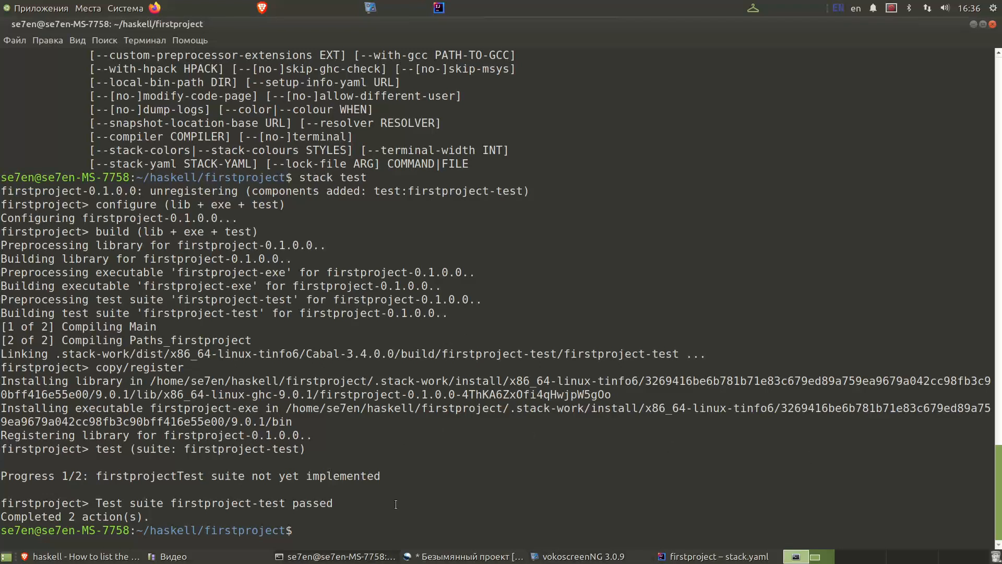
- List installed packages with 'stack exec ghc-pkg -- list', showing network-3.1.2.5 and firstproject-0.1.0.0
{"action": "type", "text": "stack exec ghc-pkg -- list"}
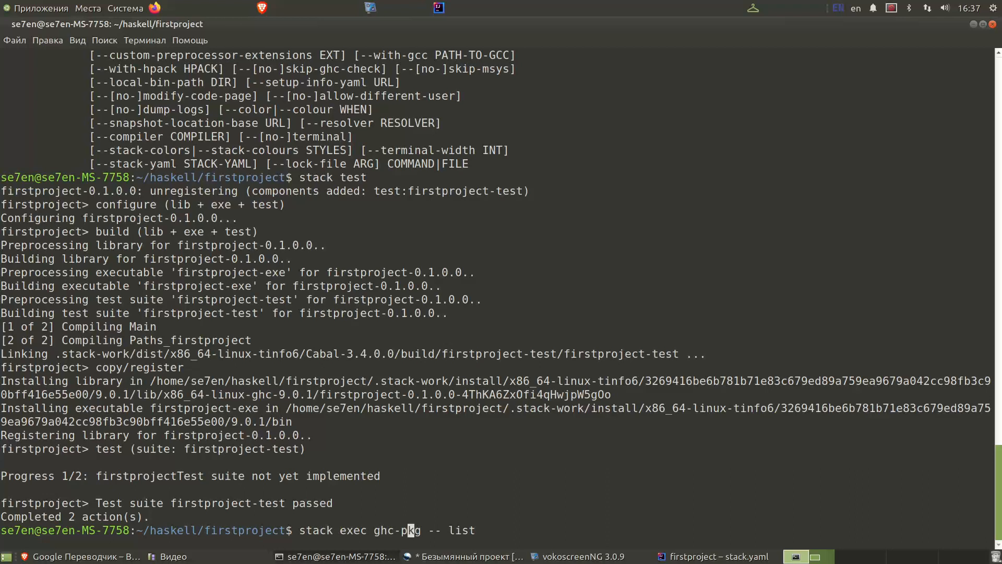
{"action": "key", "text": "Return"}
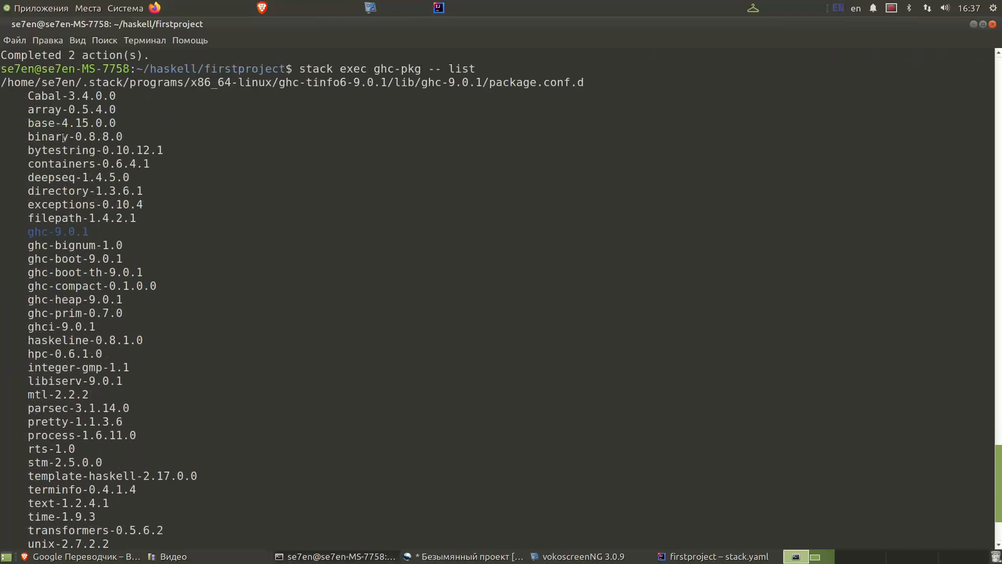
{"action": "scroll", "scroll_direction": "down", "scroll_amount": 3}
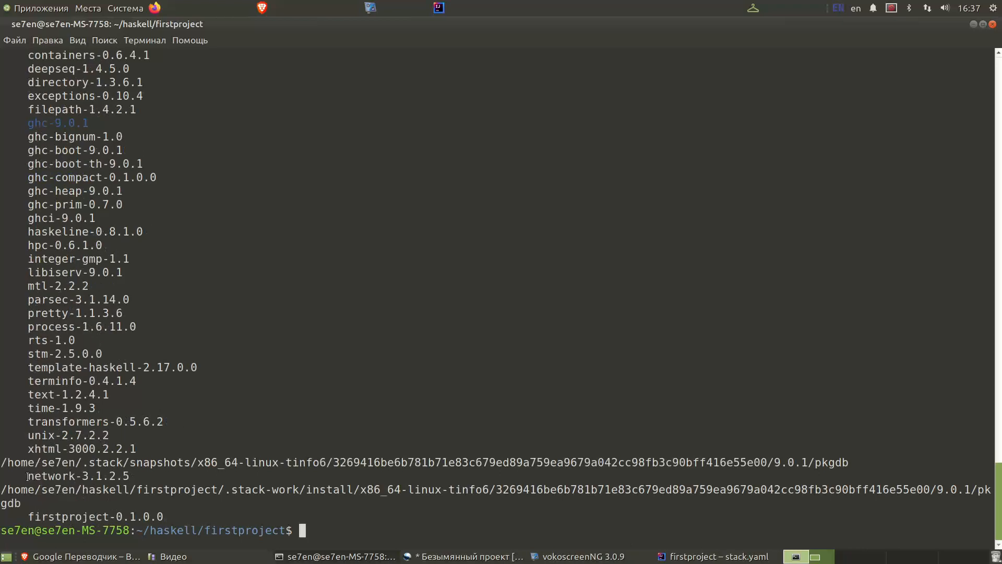
{"action": "mouse_move", "coordinate": [71, 476]}
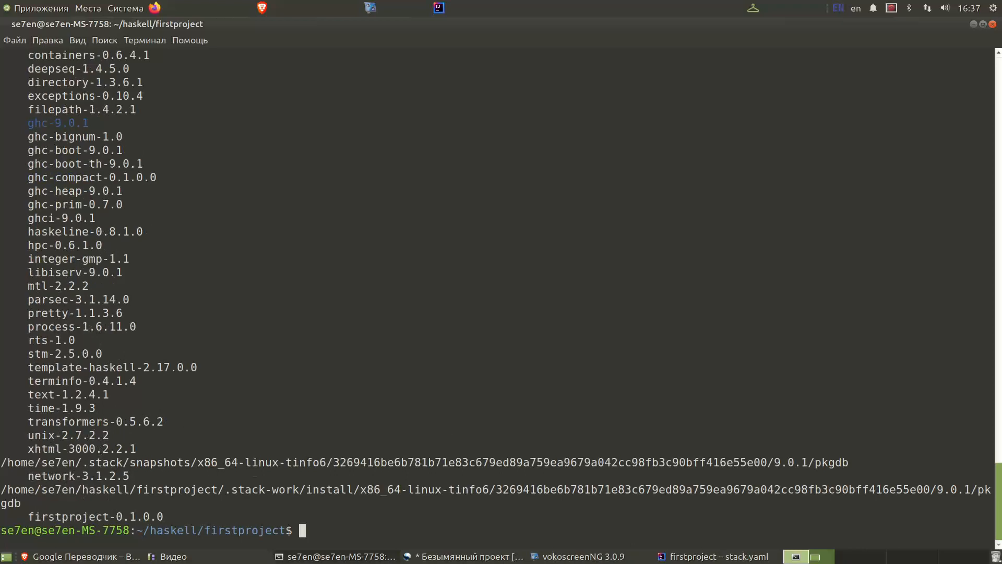
- Review package.yaml's executables section with firstproject-exe ghc-options and the network dependency
{"action": "left_click", "coordinate": [720, 555]}
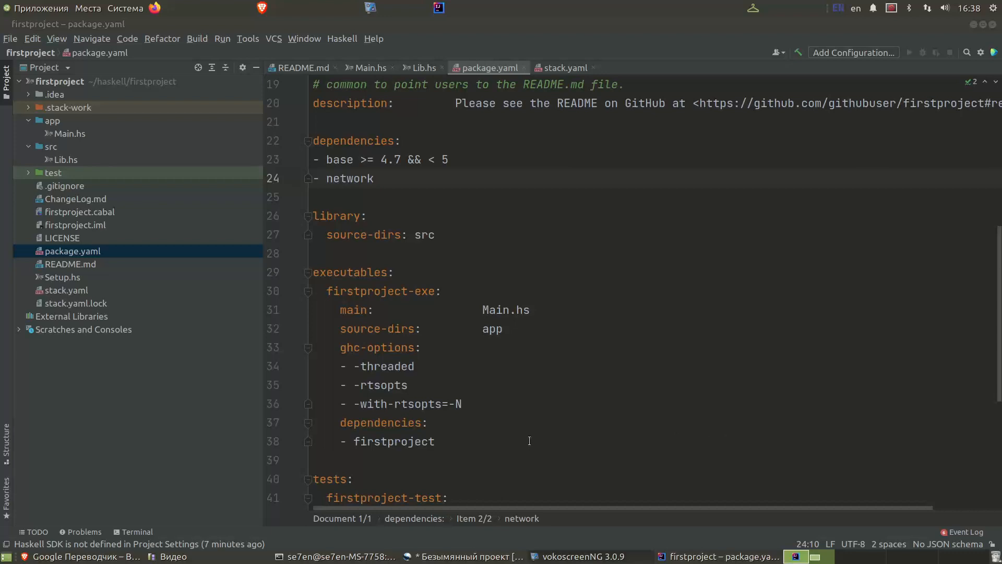
{"action": "mouse_move", "coordinate": [368, 271]}
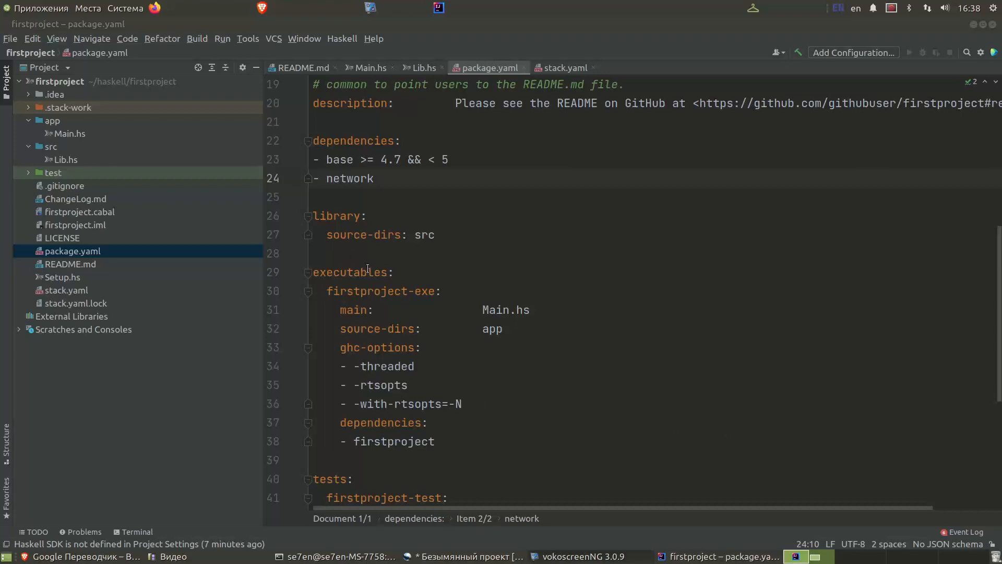
{"action": "mouse_move", "coordinate": [371, 348]}
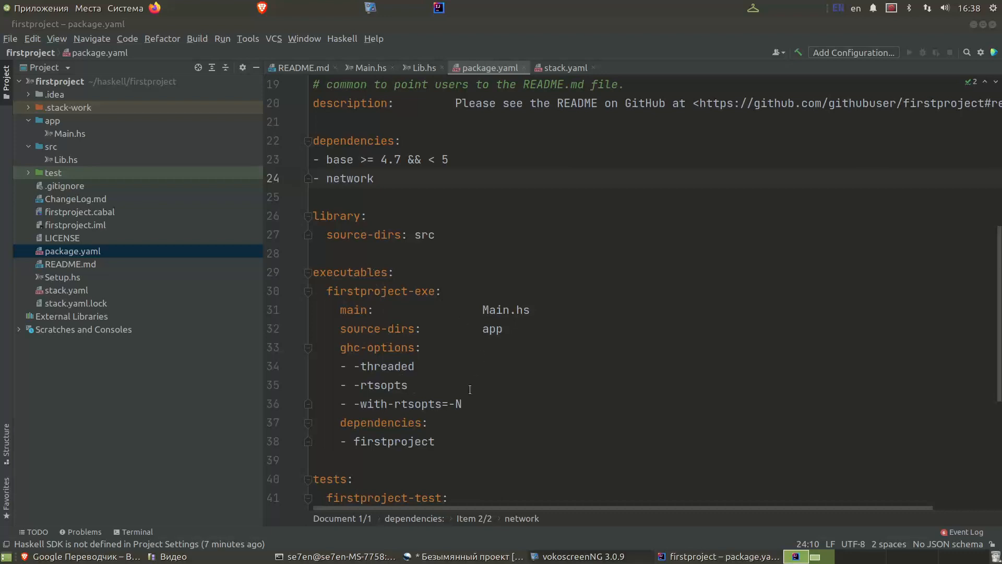
{"action": "mouse_move", "coordinate": [453, 454]}
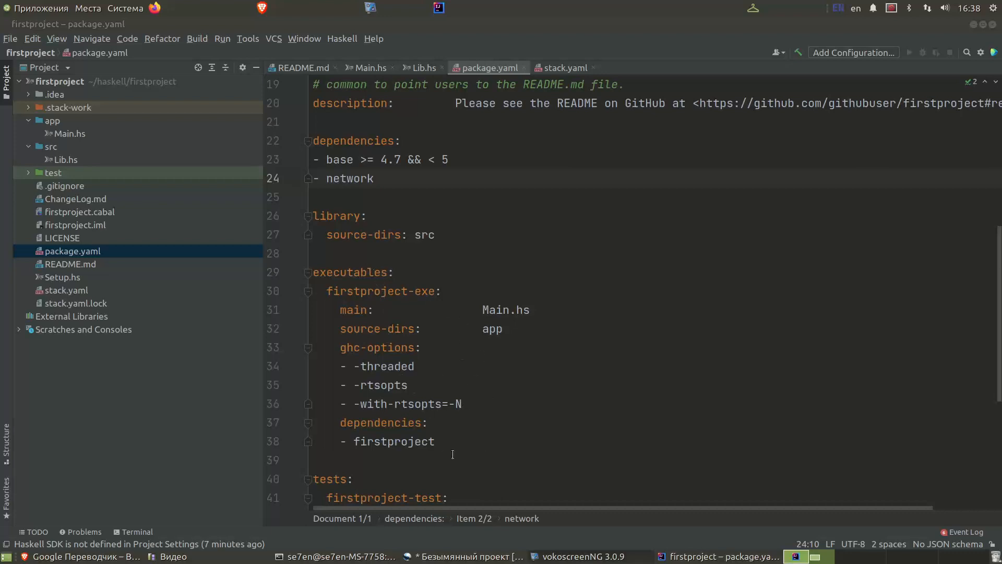
{"action": "mouse_move", "coordinate": [340, 272]}
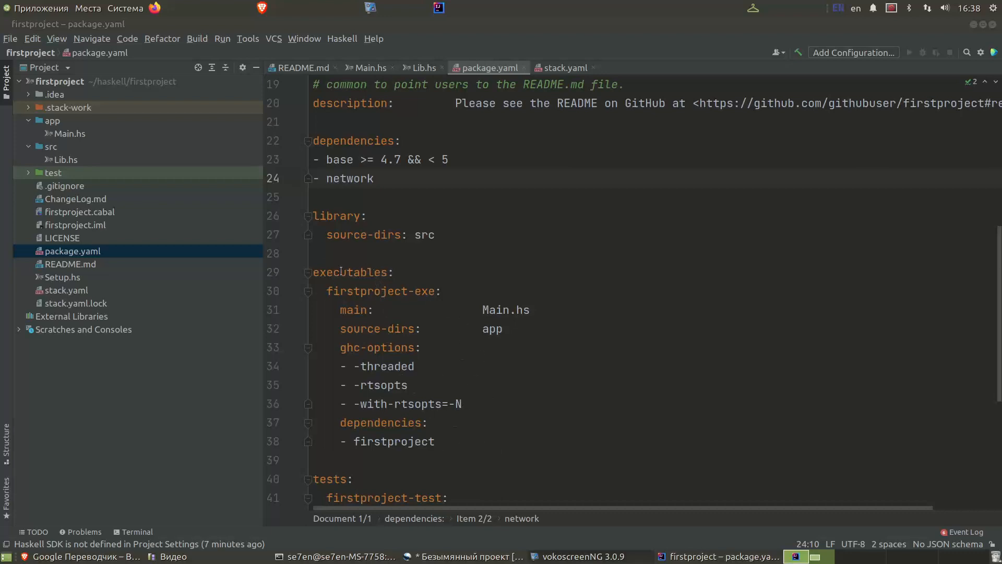
{"action": "left_click_drag", "start_coordinate": [313, 272], "coordinate": [435, 440]}
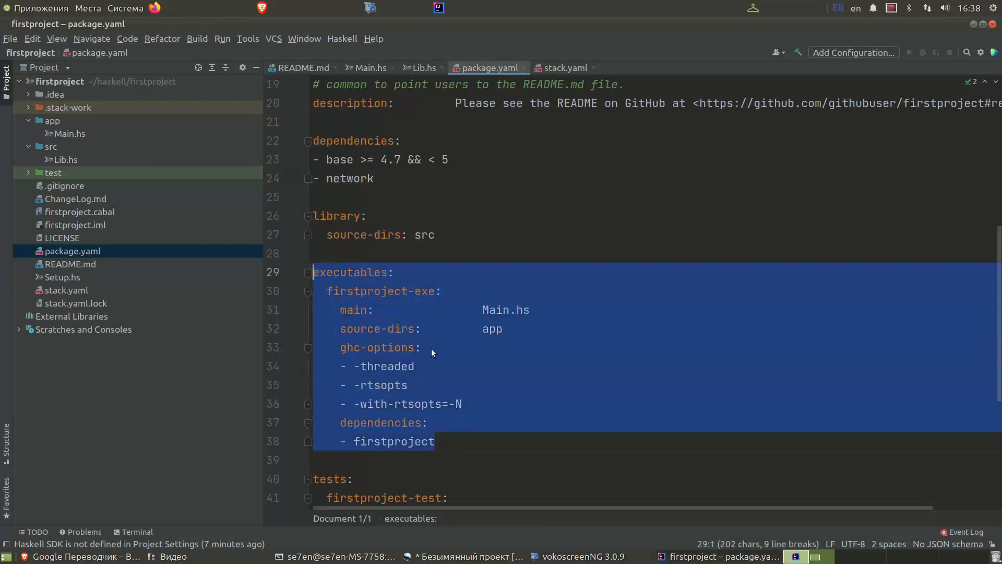
{"action": "left_click", "coordinate": [415, 367]}
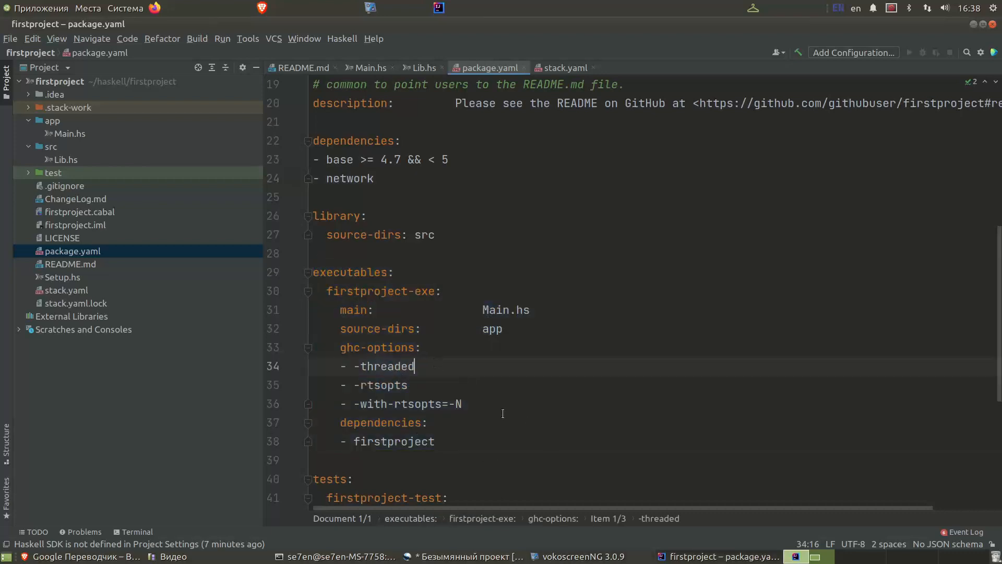
{"action": "scroll", "scroll_direction": "down", "scroll_amount": 3}
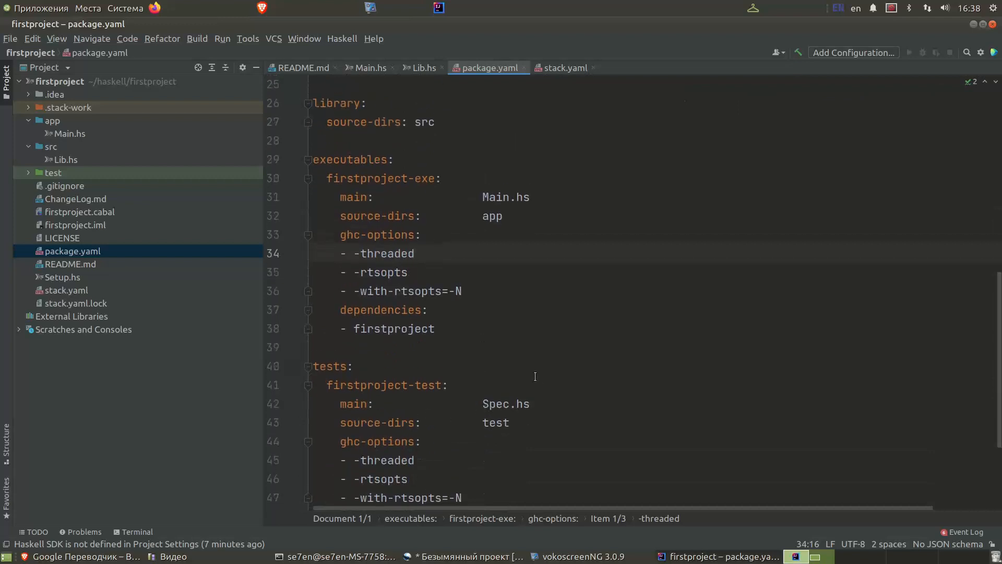
{"action": "scroll", "scroll_direction": "up", "scroll_amount": 3}
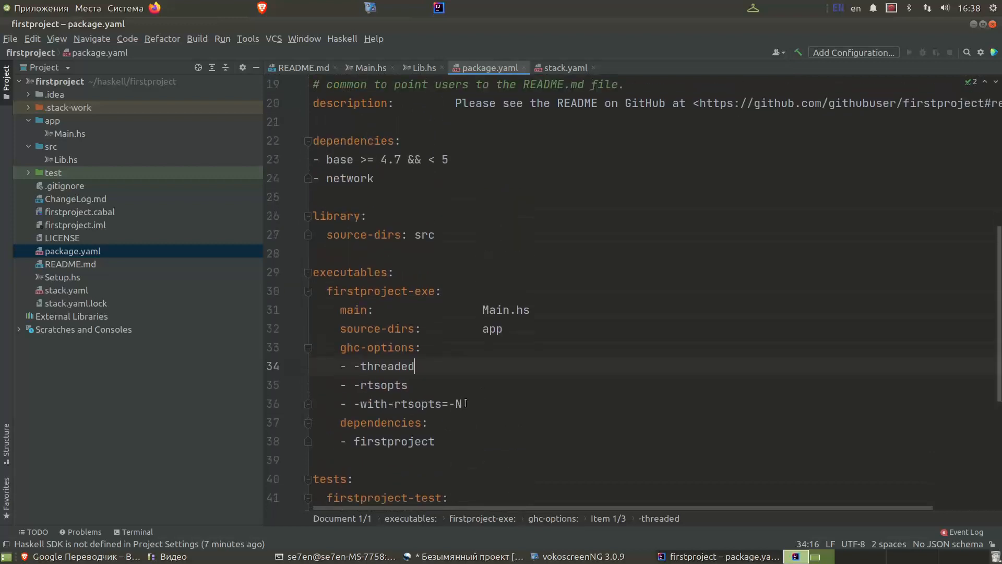